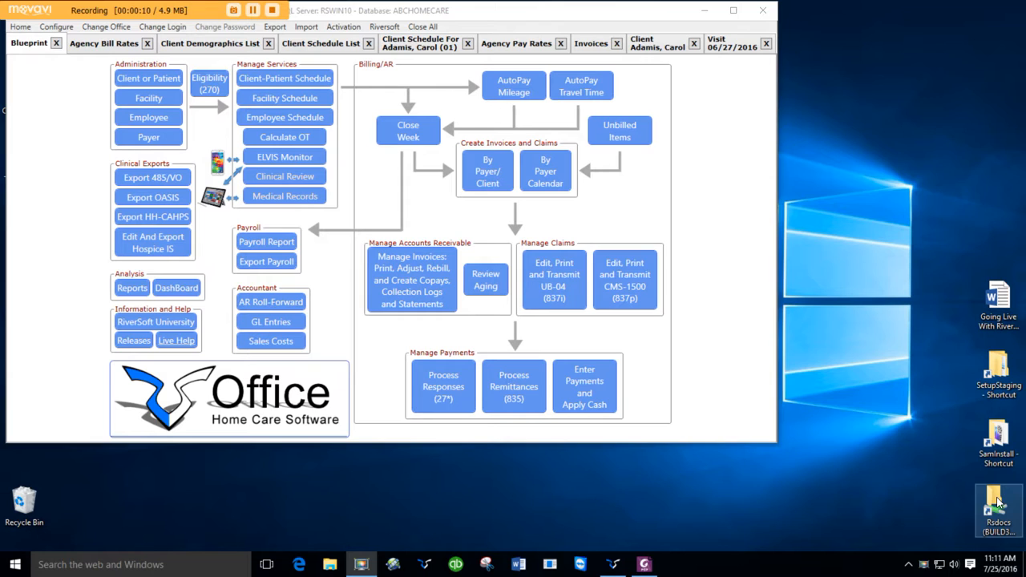
{"action": "mouse_move", "coordinate": [593, 253]}
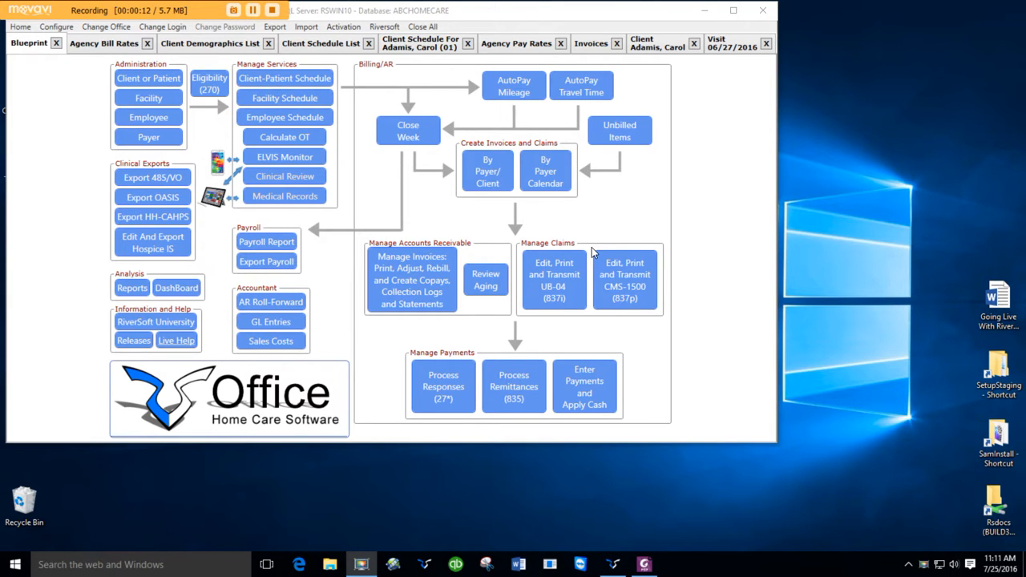
Open Configure > Phrases to show the Phrase Editor with phrases grouped by category
{"action": "left_click", "coordinate": [57, 27]}
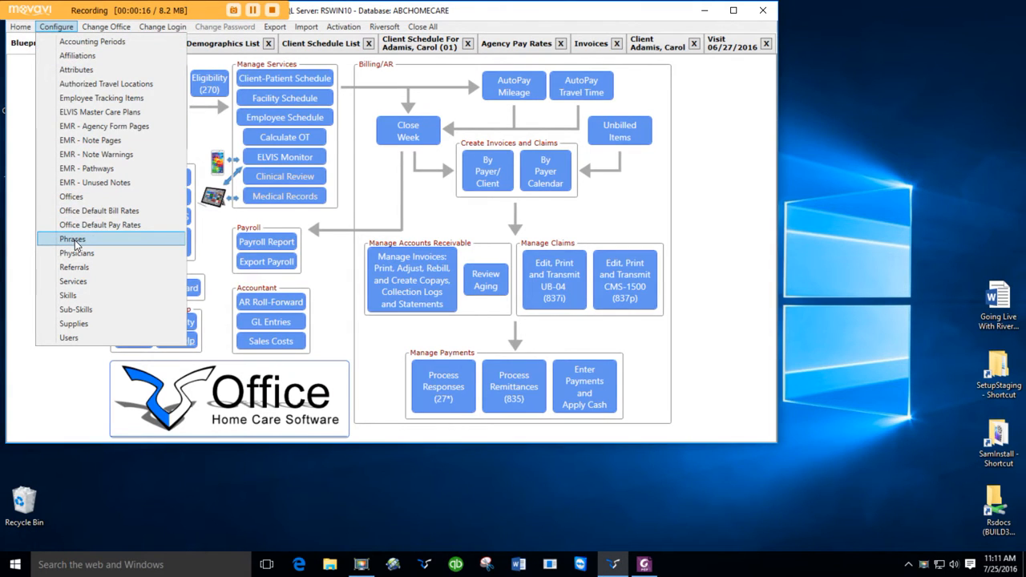
{"action": "left_click", "coordinate": [73, 239]}
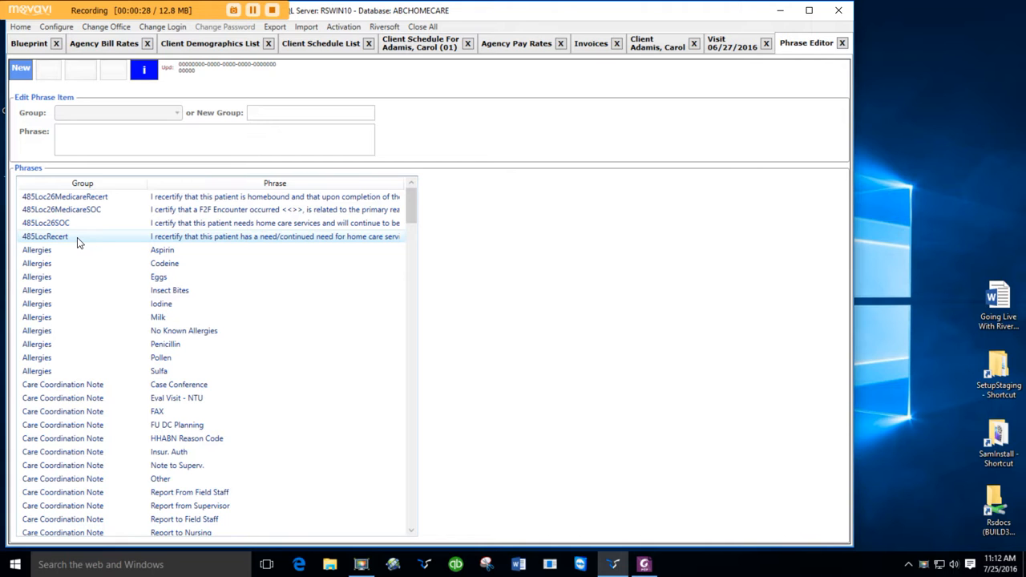
Open the active Patients list and open the first patient's medical record
{"action": "left_click", "coordinate": [29, 42]}
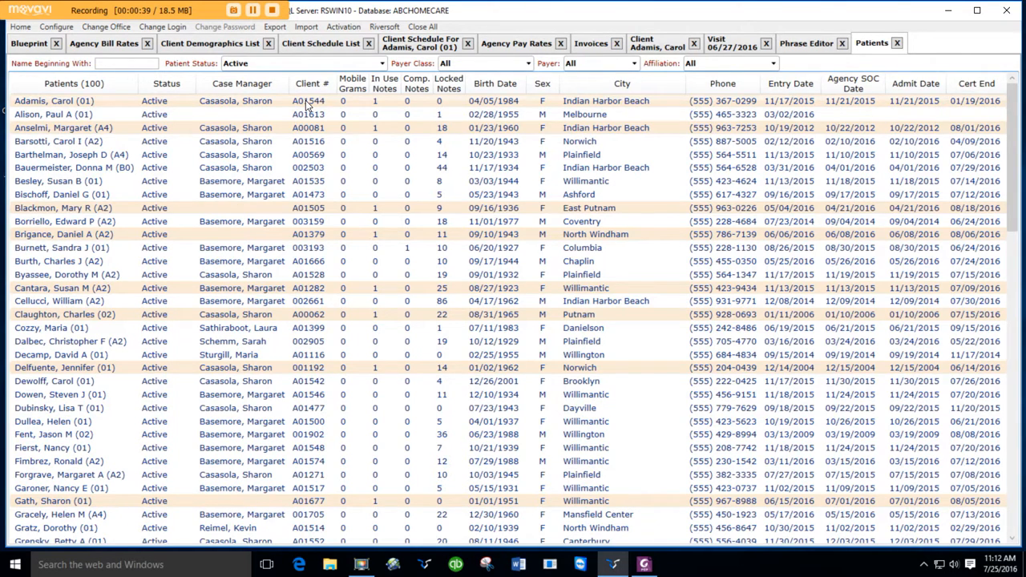
{"action": "double_click", "coordinate": [54, 101]}
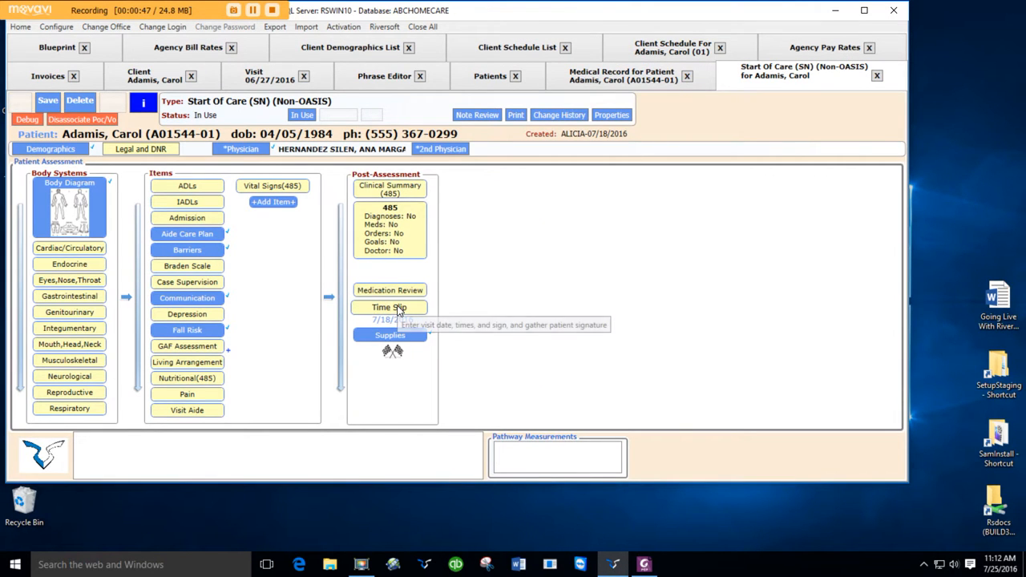
{"action": "mouse_move", "coordinate": [272, 186]}
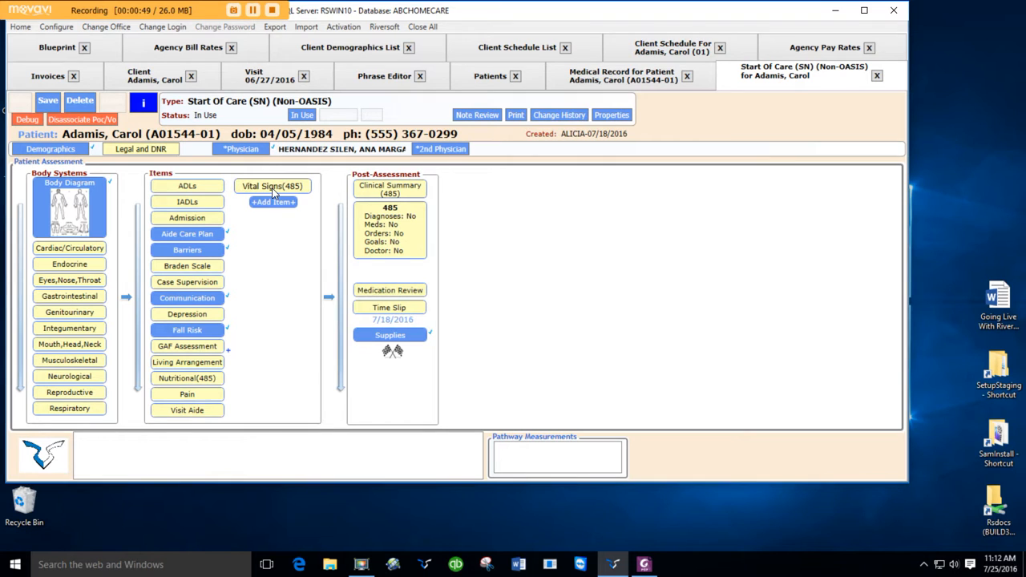
Insert the Allergies 'Iodine' phrase into the Clinical Summary text editor, then close it
{"action": "left_click", "coordinate": [390, 189]}
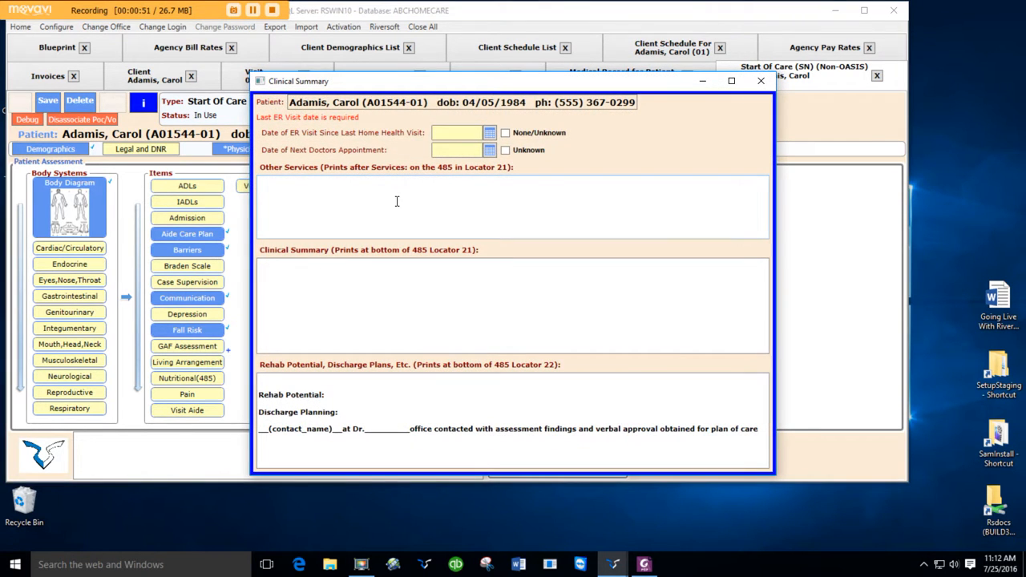
{"action": "mouse_move", "coordinate": [377, 206]}
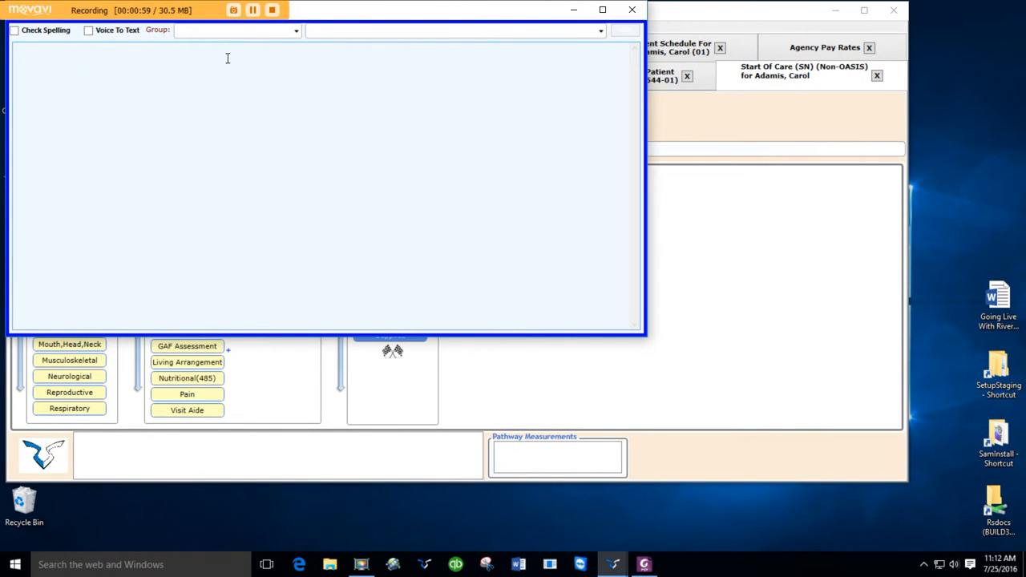
{"action": "left_click", "coordinate": [295, 31]}
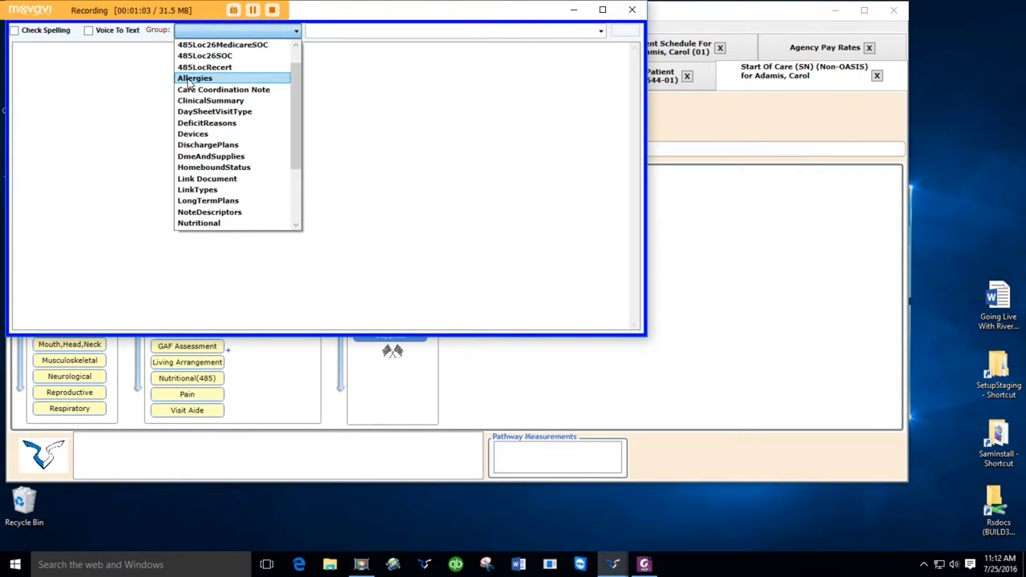
{"action": "left_click", "coordinate": [194, 78]}
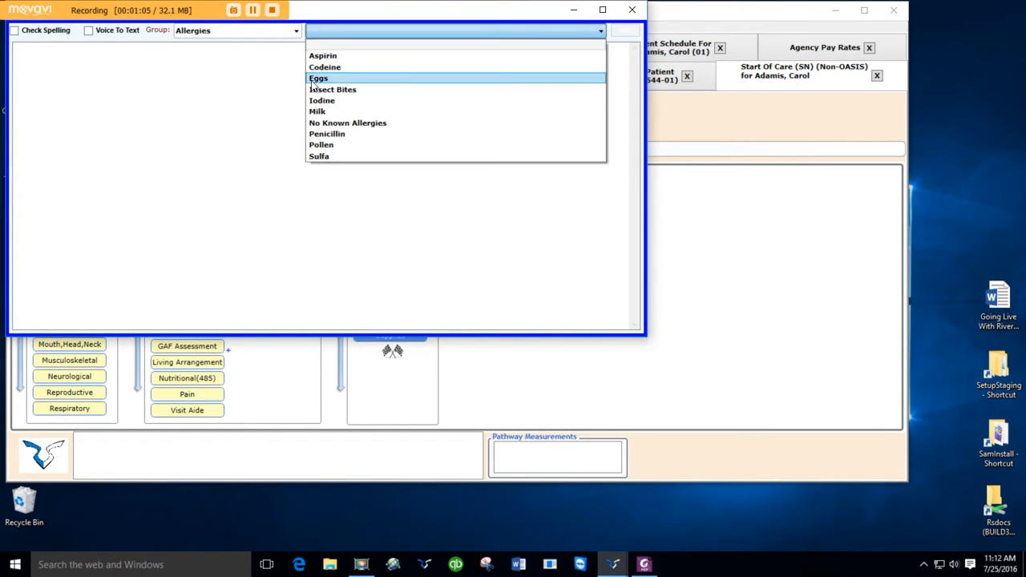
{"action": "left_click", "coordinate": [322, 100]}
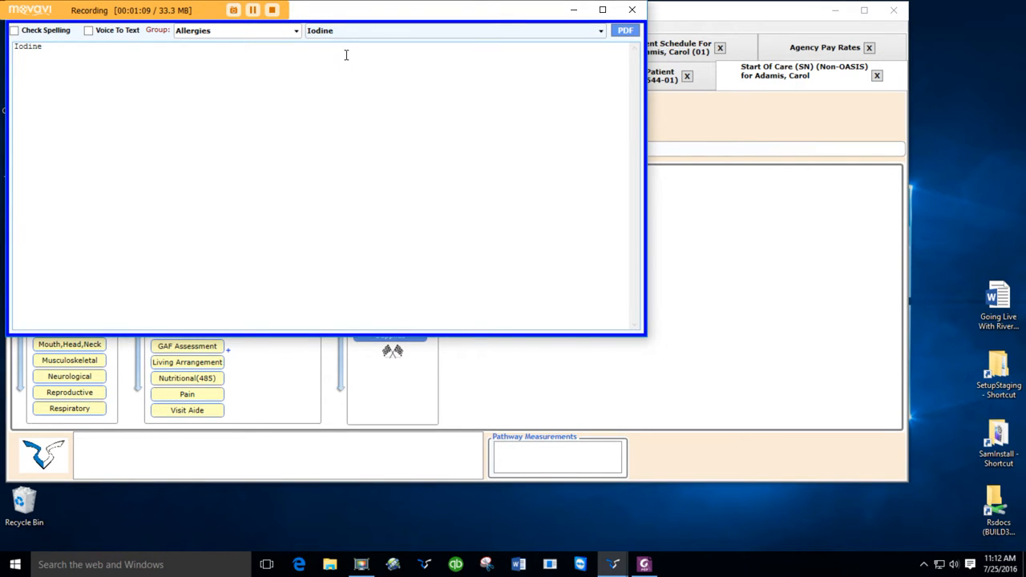
{"action": "mouse_move", "coordinate": [632, 10]}
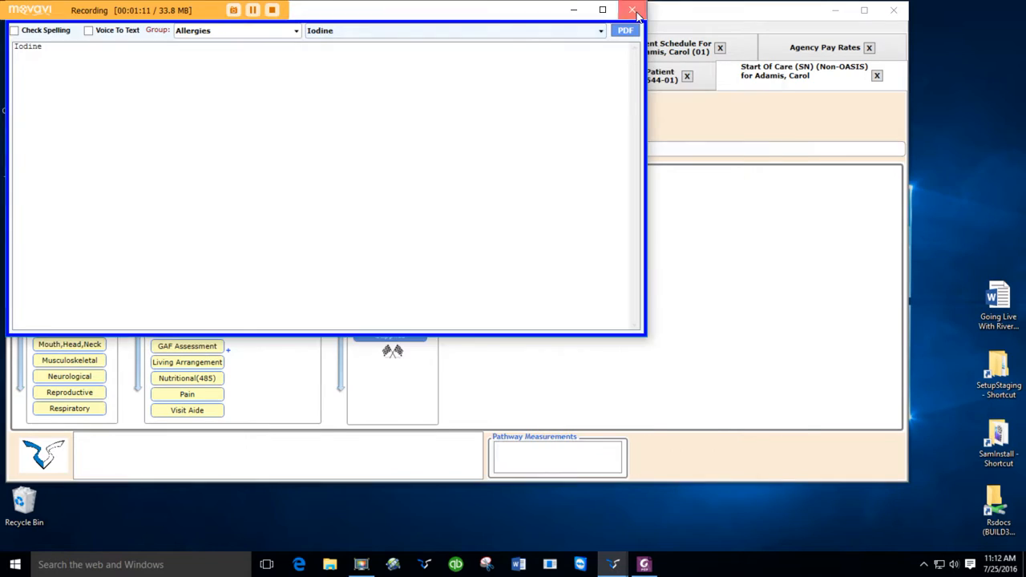
{"action": "left_click", "coordinate": [634, 11]}
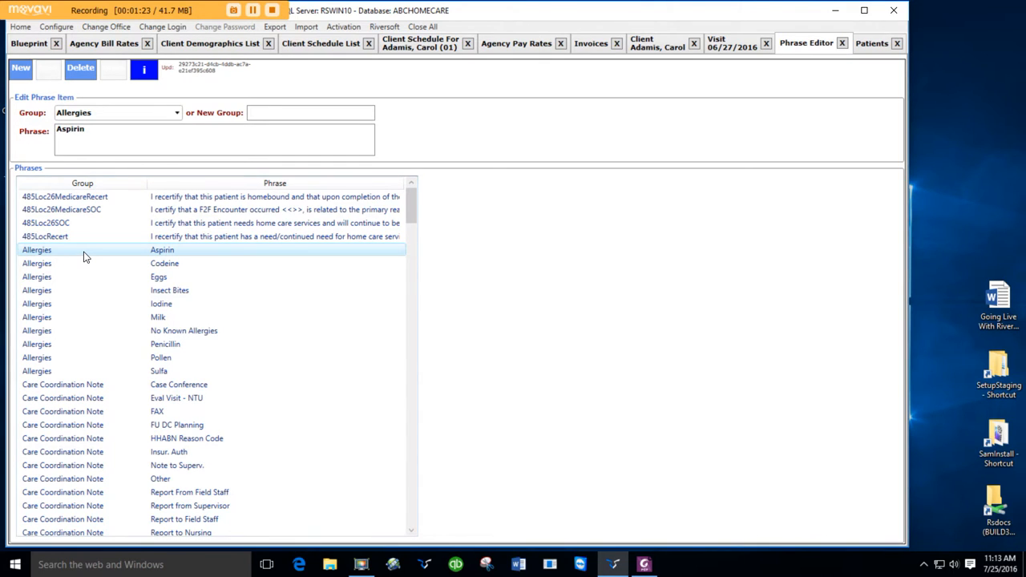
{"action": "mouse_move", "coordinate": [21, 67]}
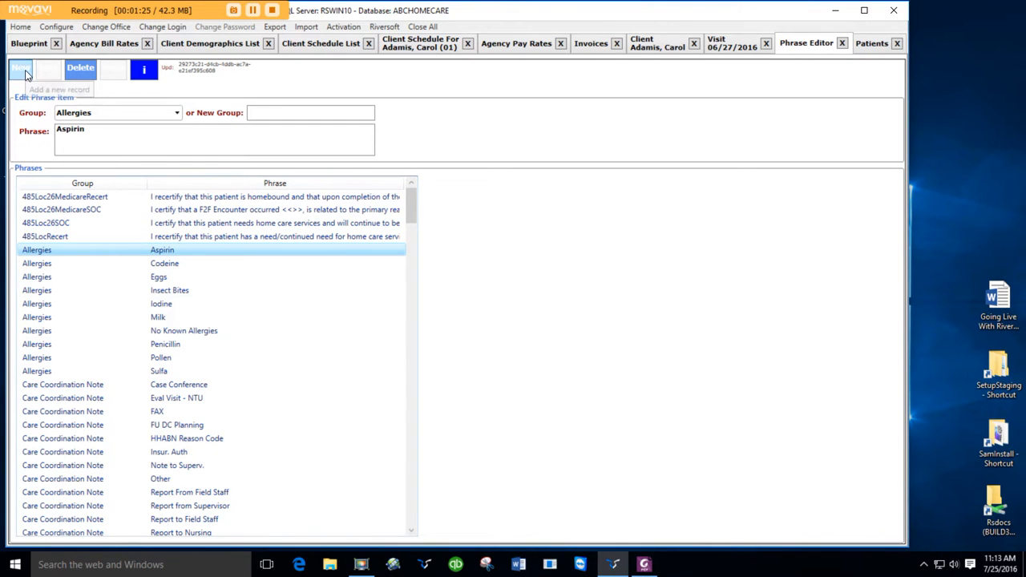
{"action": "mouse_move", "coordinate": [116, 112]}
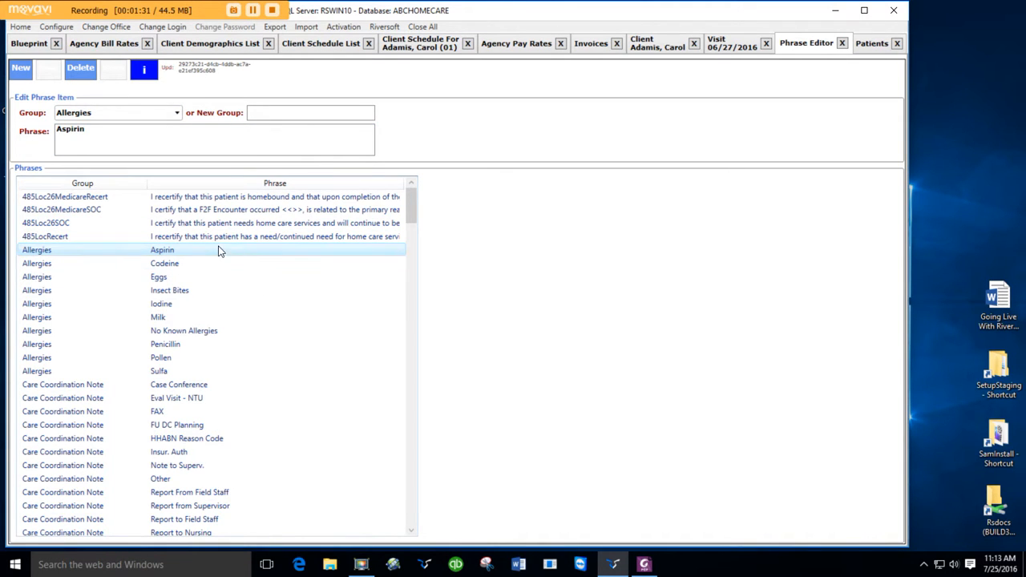
Scroll the Phrases grid to the ClinicalSummary, DaySheetVisitType and DeficitReasons groups
{"action": "scroll", "scroll_direction": "down", "scroll_amount": 3}
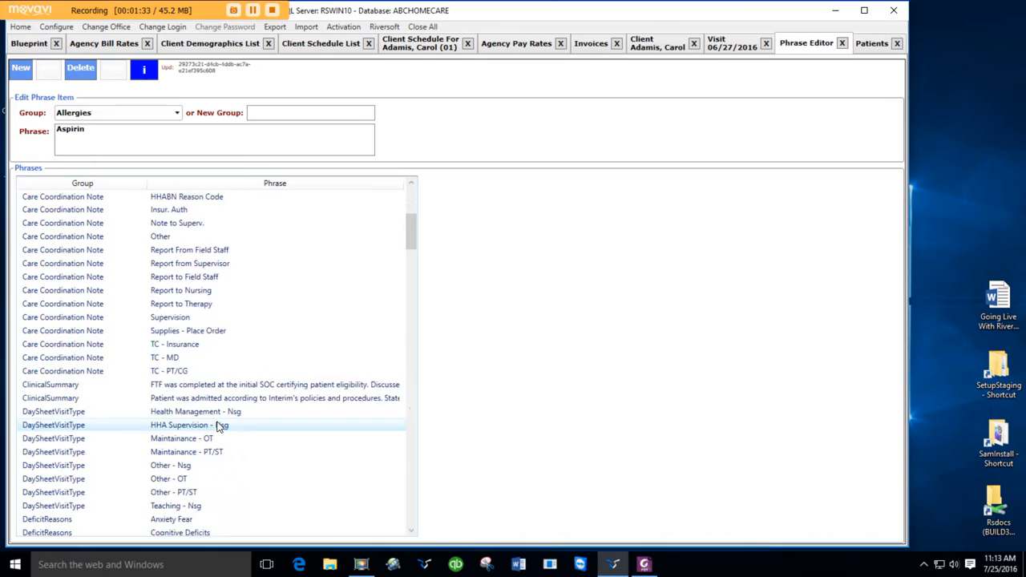
{"action": "scroll", "scroll_direction": "down", "scroll_amount": 3}
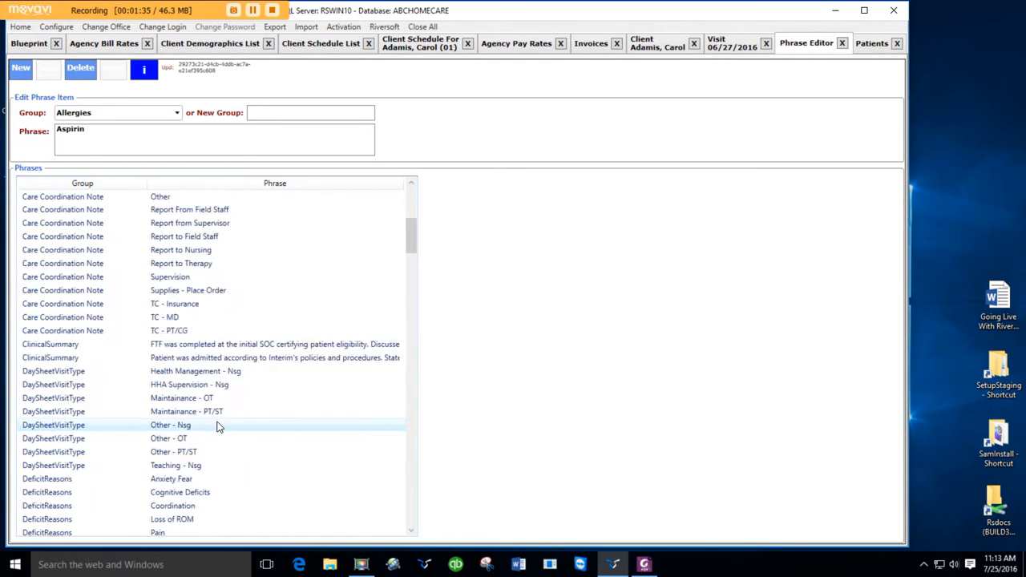
Open the Edit Phrases help PDF and scroll through both pages to the 485Loc26 override phrases
{"action": "left_click", "coordinate": [144, 70]}
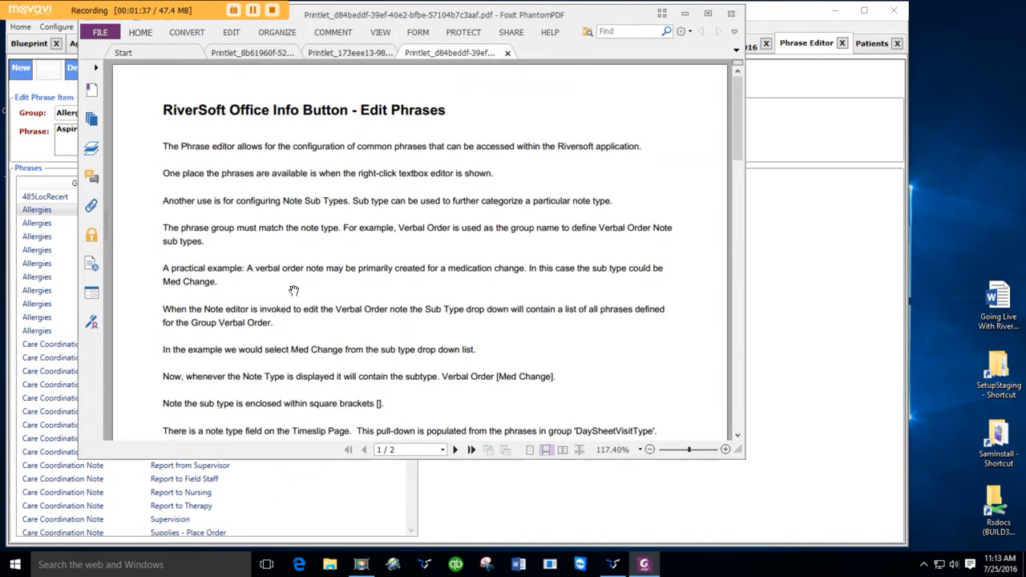
{"action": "scroll", "scroll_direction": "down", "scroll_amount": 3}
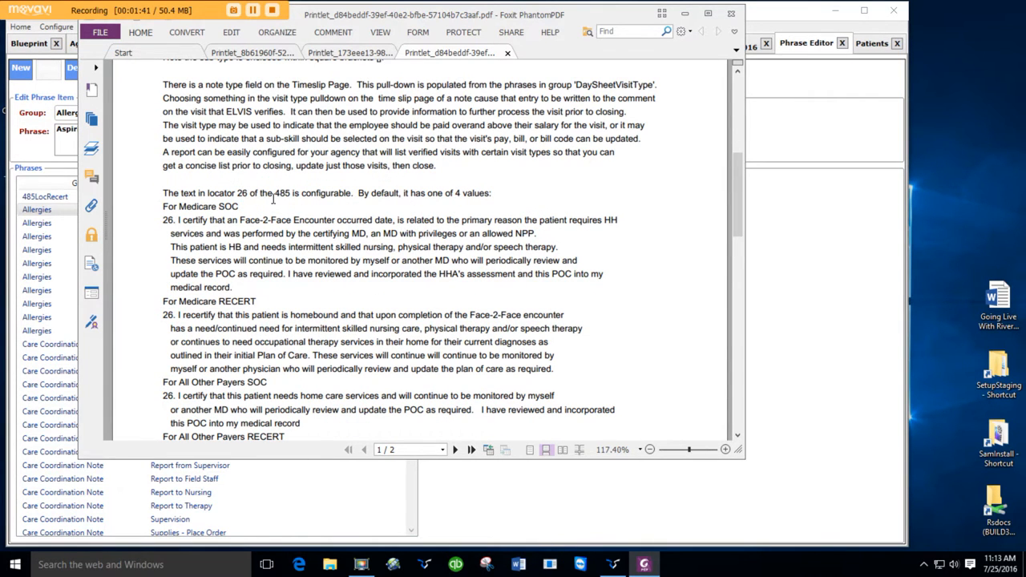
{"action": "scroll", "scroll_direction": "down", "scroll_amount": 3}
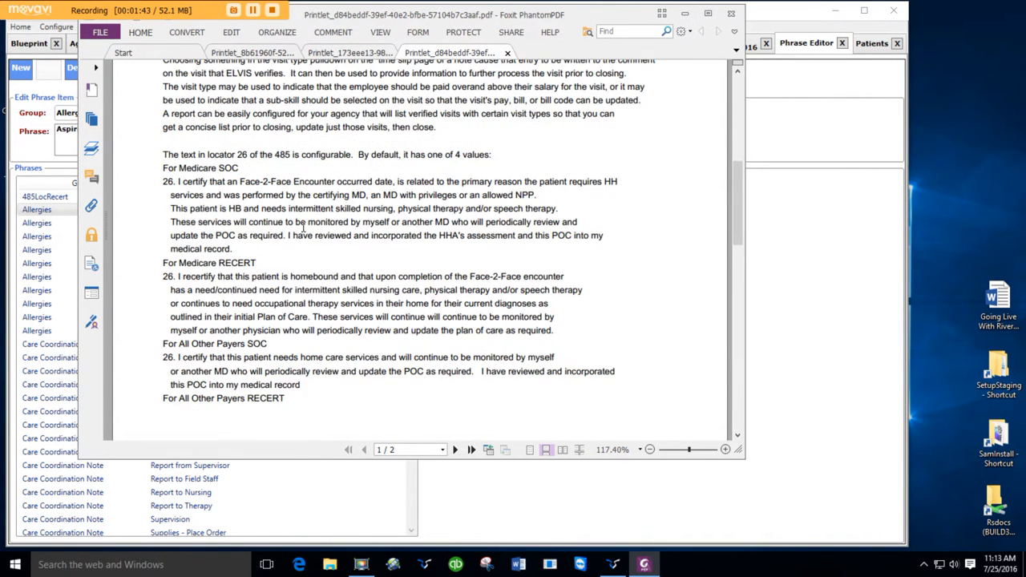
{"action": "scroll", "scroll_direction": "down", "scroll_amount": 3}
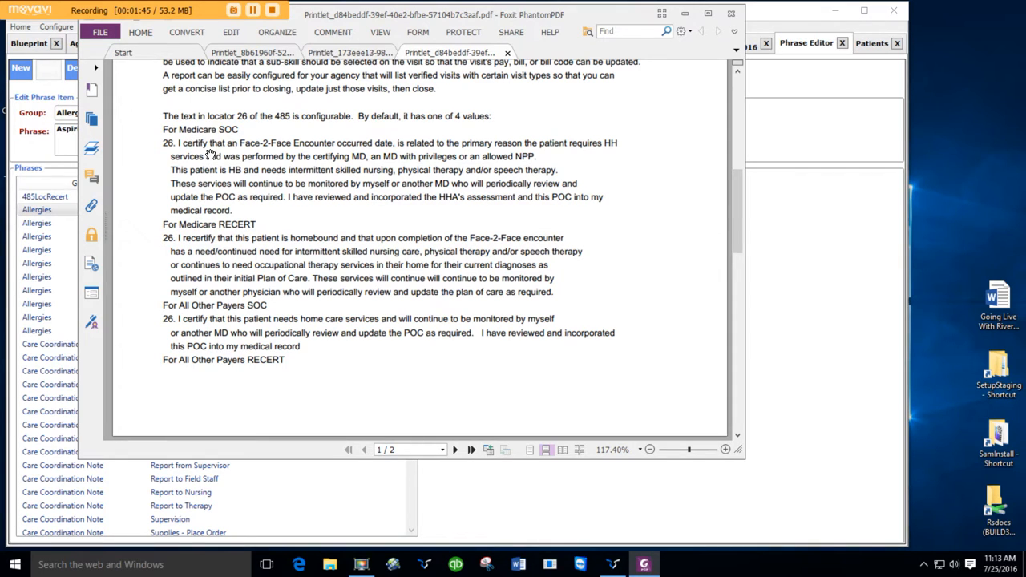
{"action": "scroll", "scroll_direction": "down", "scroll_amount": 3}
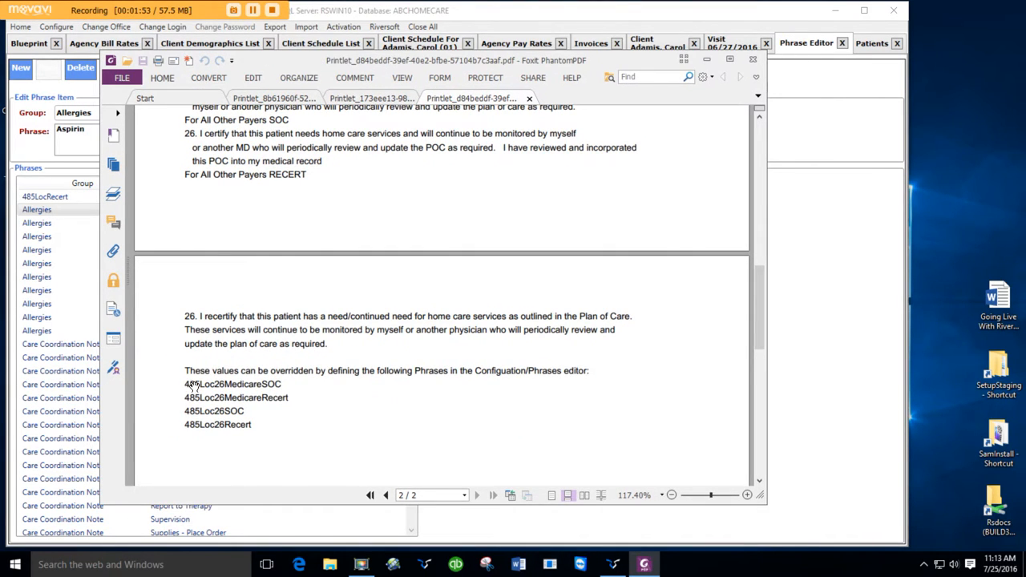
{"action": "mouse_move", "coordinate": [279, 339]}
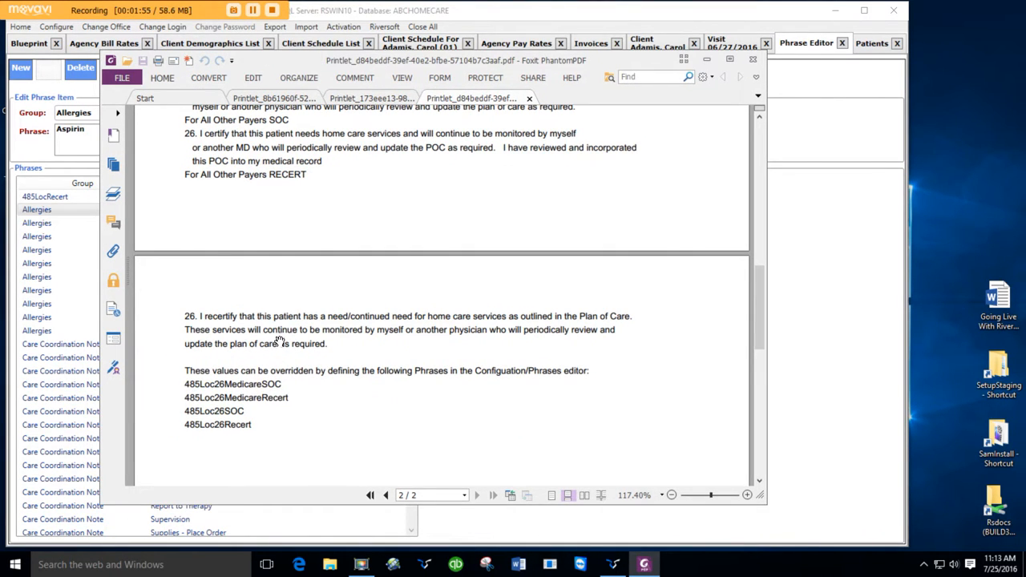
{"action": "scroll", "scroll_direction": "up", "scroll_amount": 3}
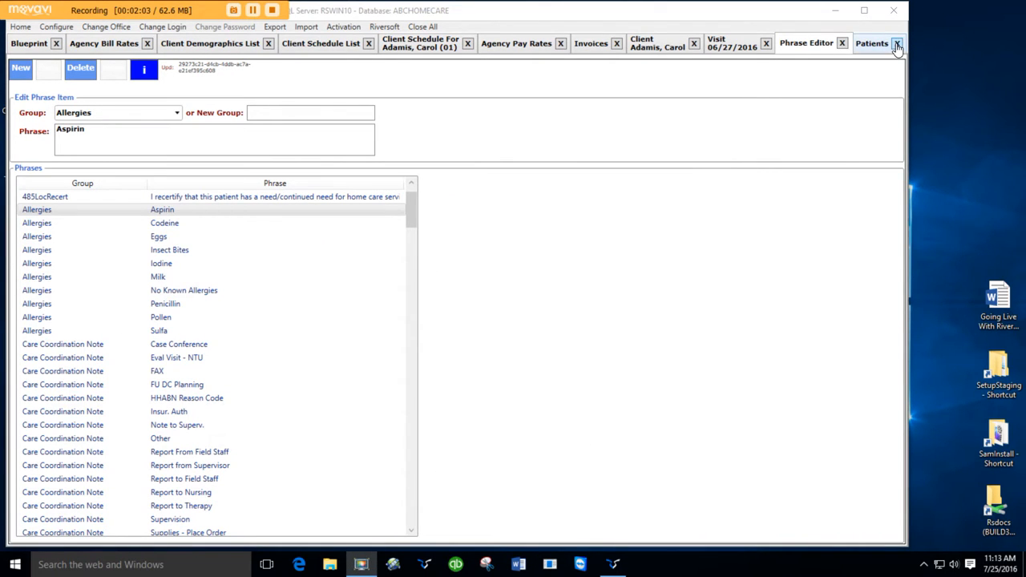
Close the patient list and browse the 27 skill descriptions and codes in Configure > Skills
{"action": "left_click", "coordinate": [898, 44]}
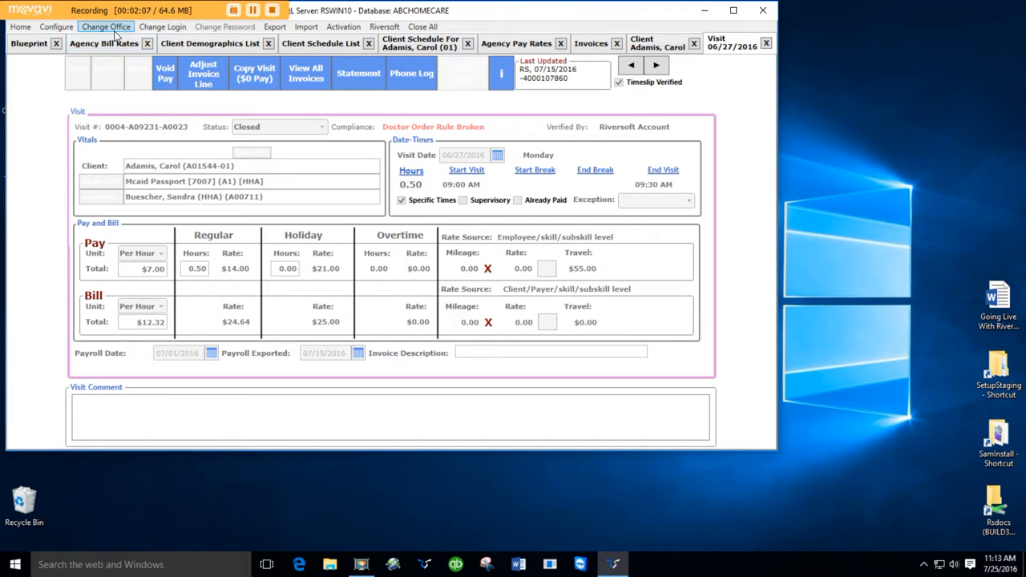
{"action": "left_click", "coordinate": [56, 27]}
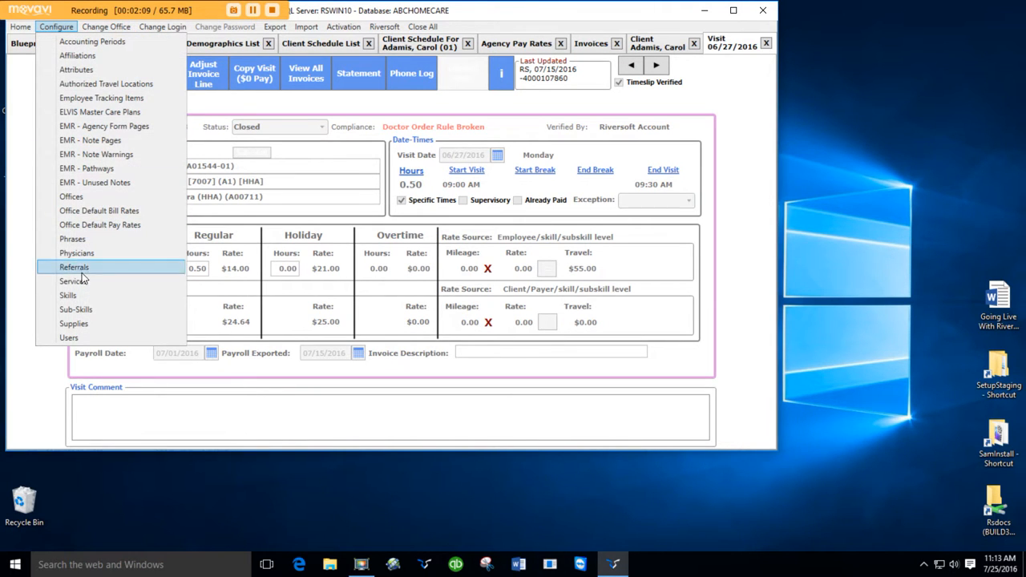
{"action": "left_click", "coordinate": [67, 295]}
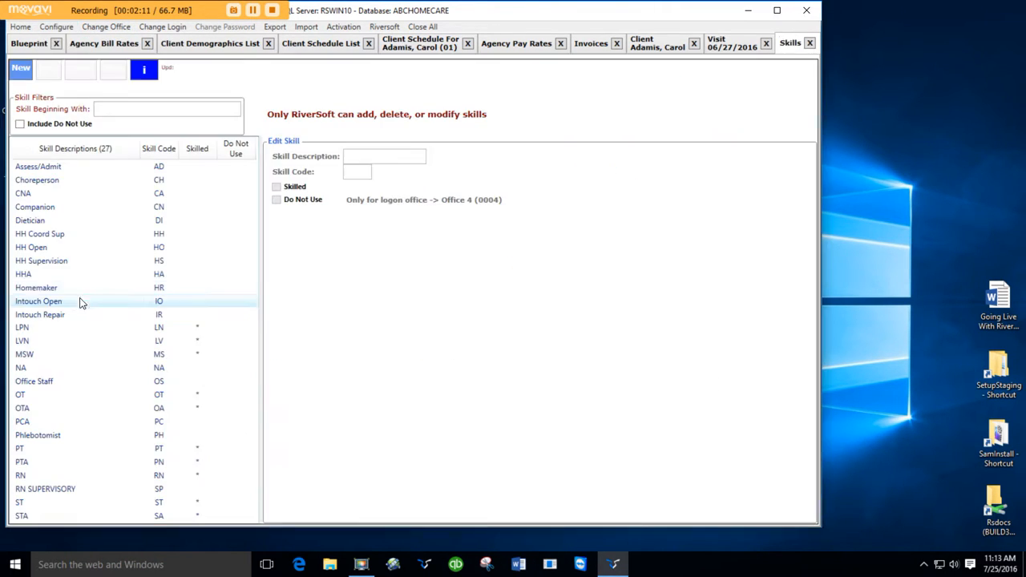
{"action": "left_click", "coordinate": [38, 166]}
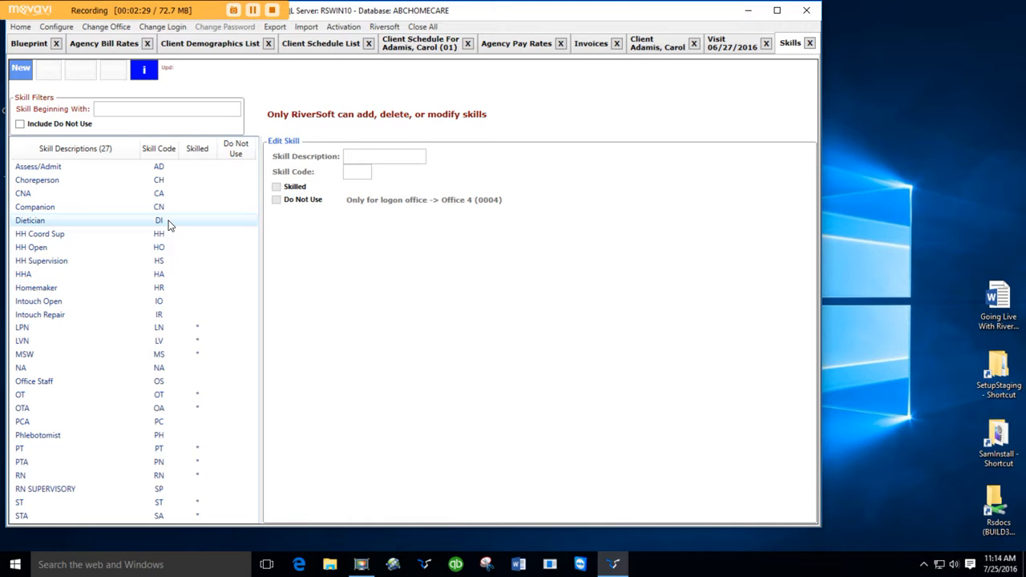
{"action": "mouse_move", "coordinate": [79, 232]}
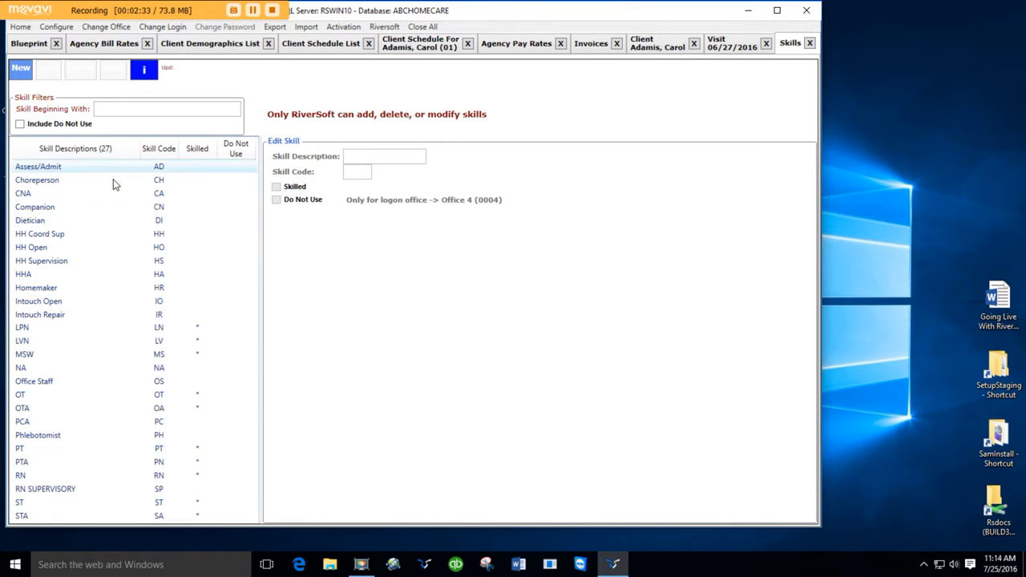
{"action": "mouse_move", "coordinate": [136, 169]}
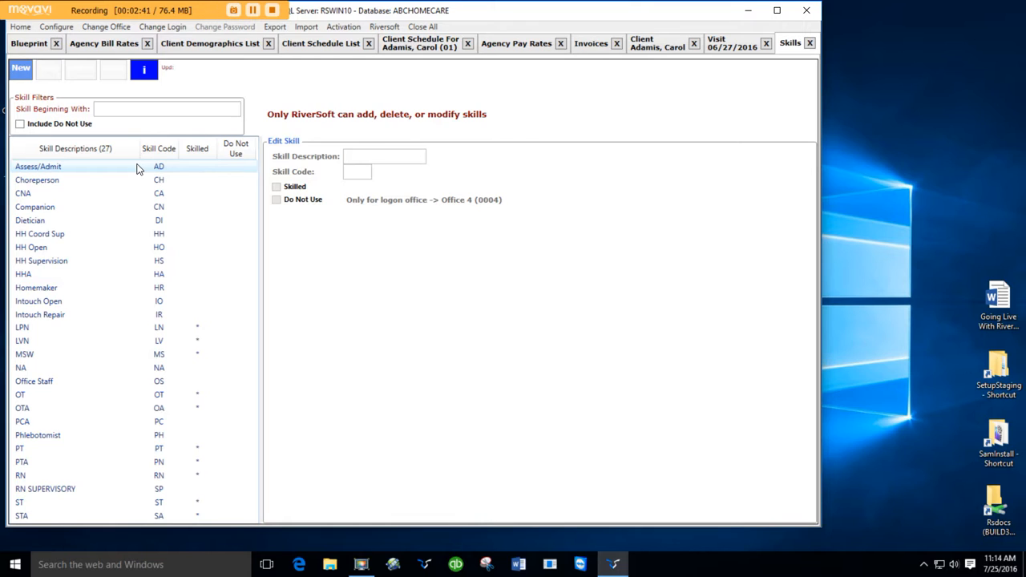
{"action": "mouse_move", "coordinate": [134, 174]}
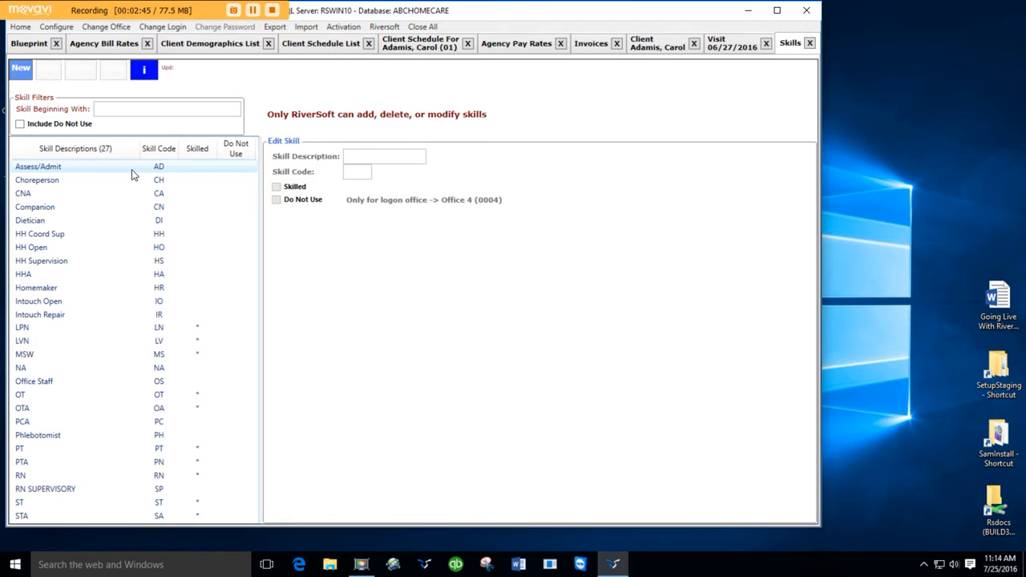
{"action": "left_click", "coordinate": [22, 193]}
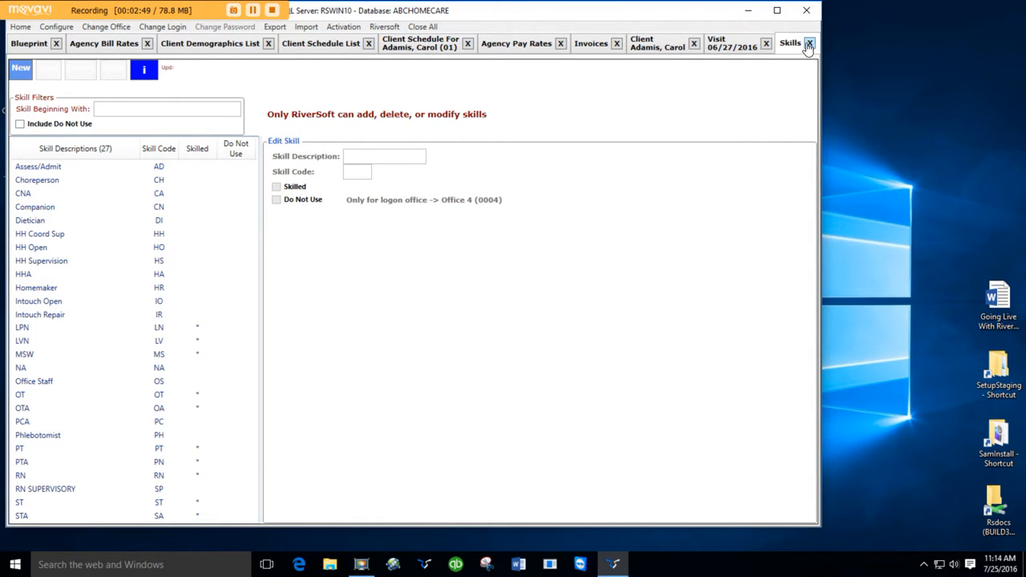
{"action": "left_click", "coordinate": [56, 26]}
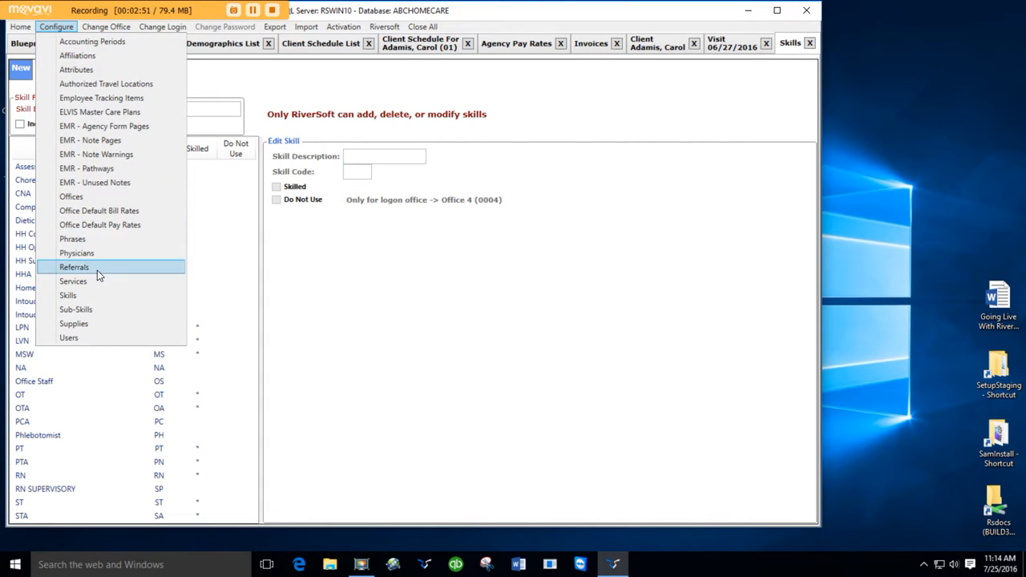
View skill associations for Assess/Admit, Asthma and High Tech Pedi, then return to the client schedule
{"action": "left_click", "coordinate": [76, 309]}
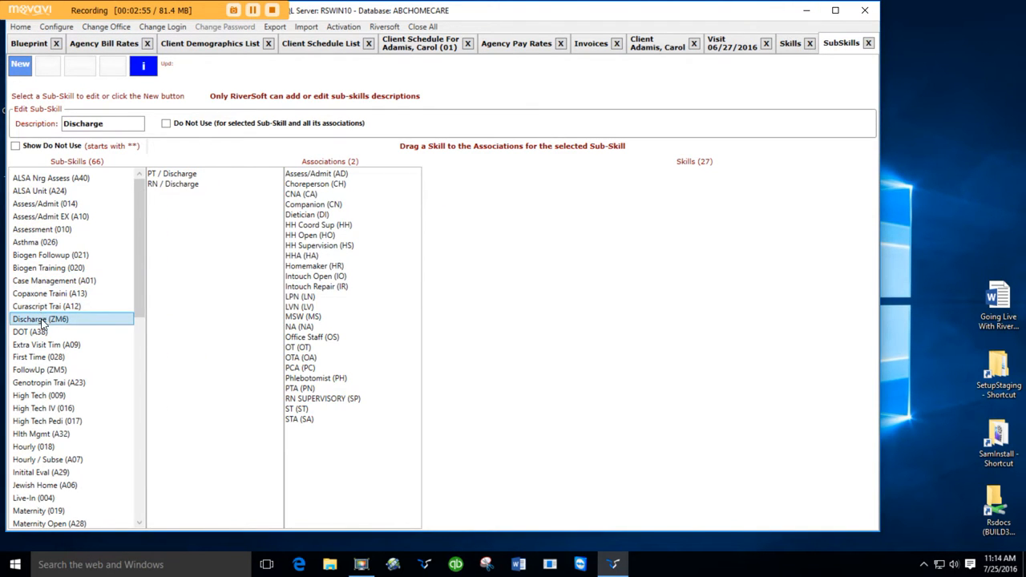
{"action": "left_click", "coordinate": [44, 203]}
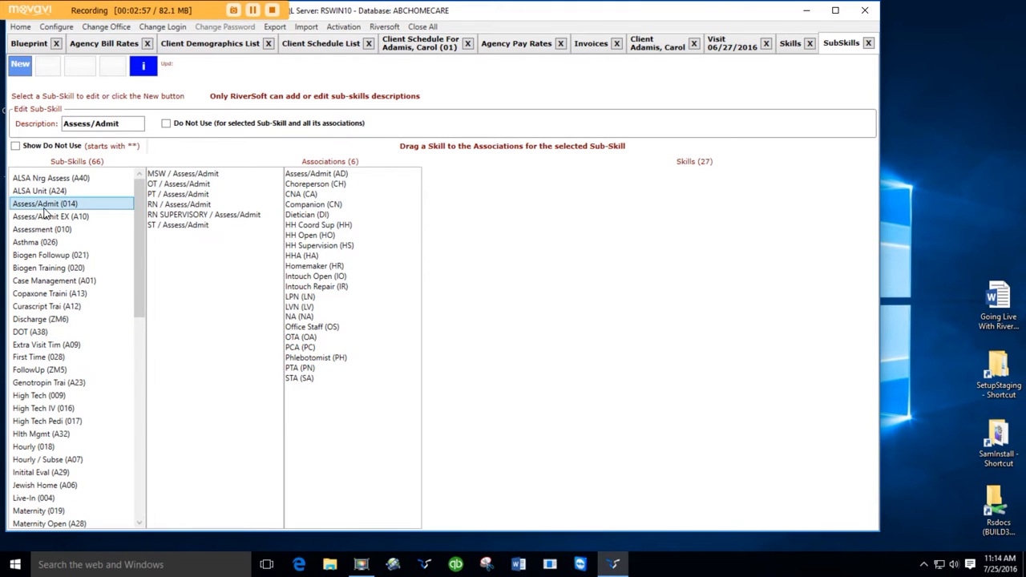
{"action": "mouse_move", "coordinate": [157, 219]}
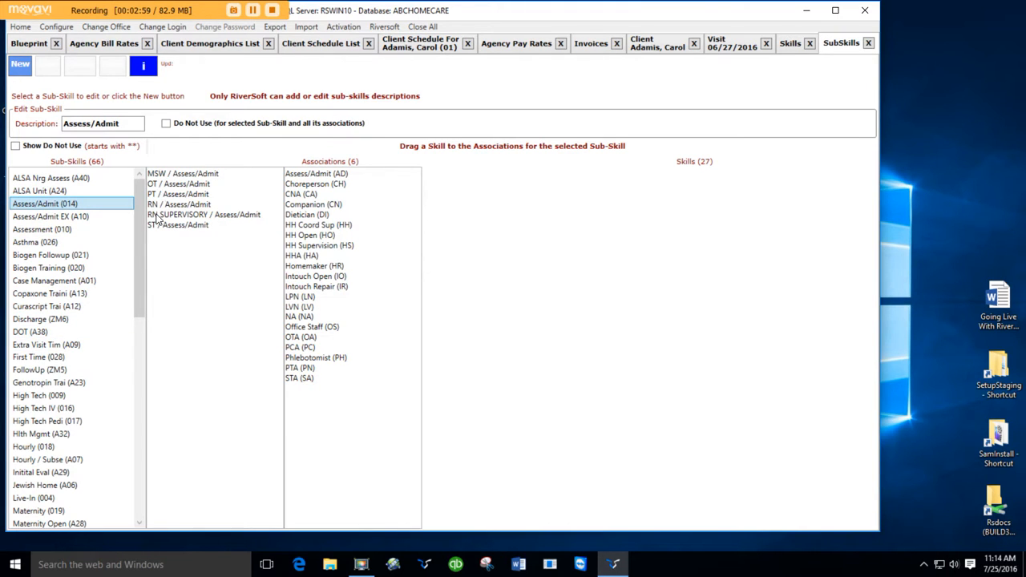
{"action": "mouse_move", "coordinate": [42, 229]}
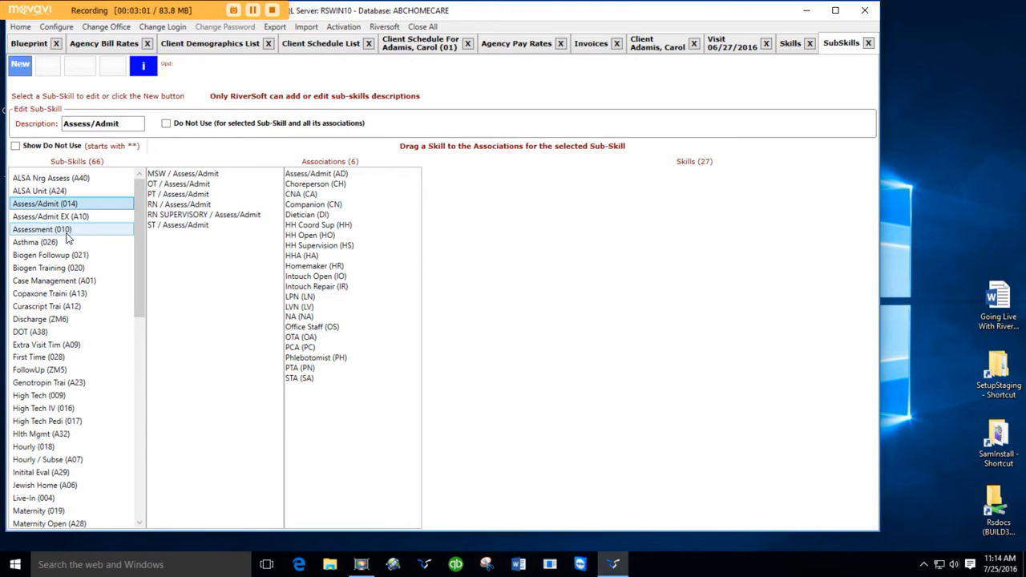
{"action": "mouse_move", "coordinate": [58, 242]}
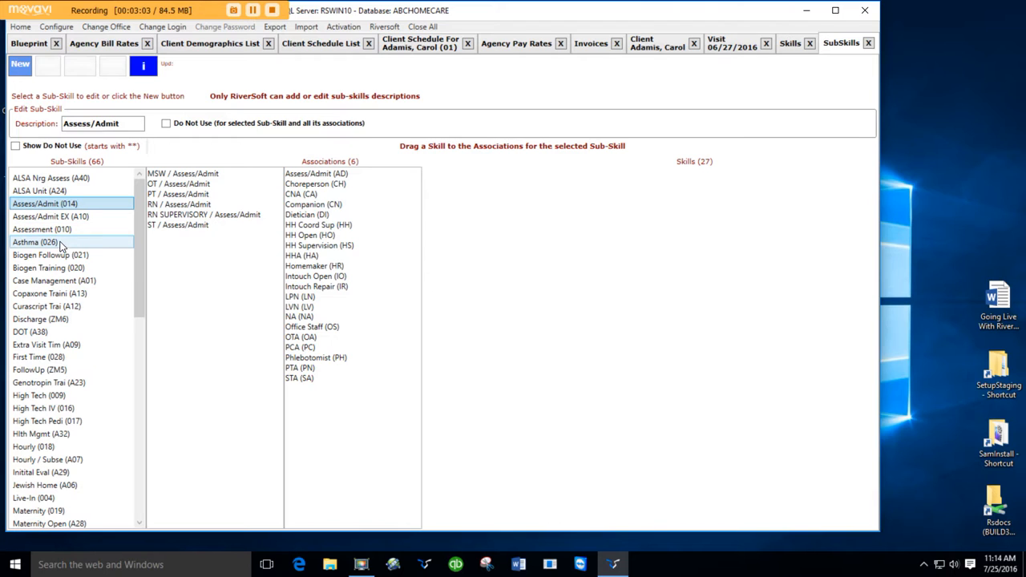
{"action": "left_click", "coordinate": [35, 242]}
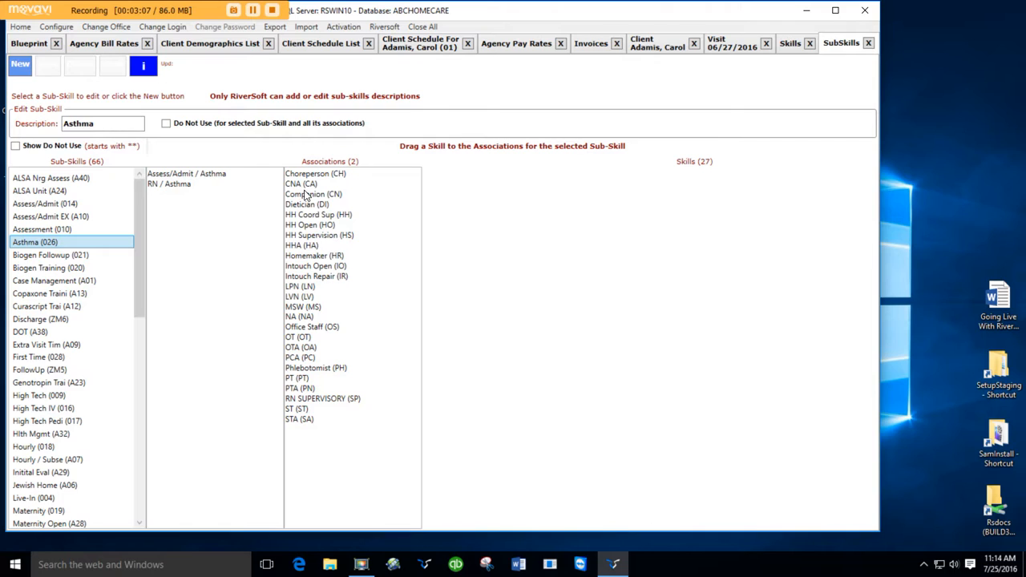
{"action": "mouse_move", "coordinate": [241, 187]}
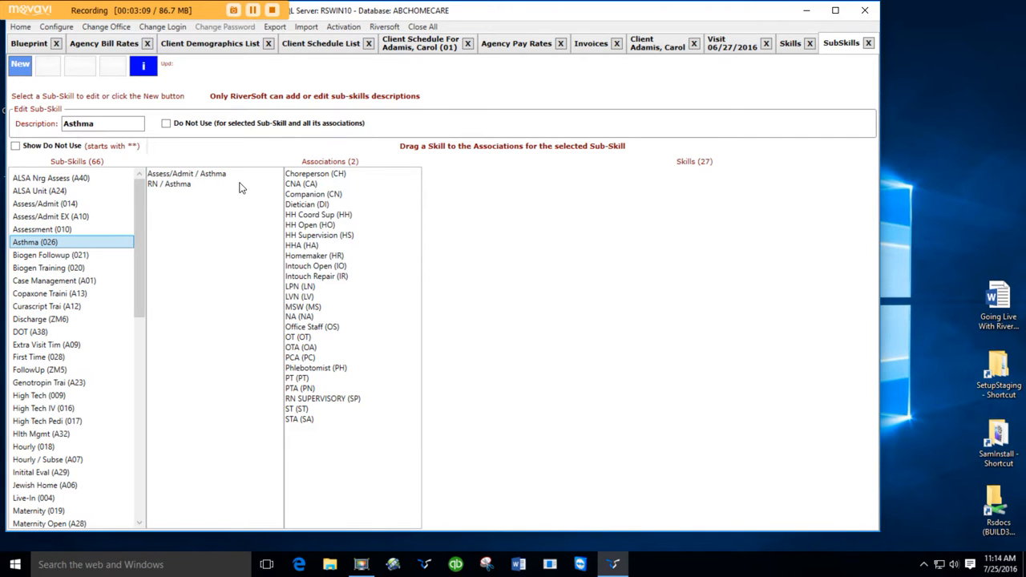
{"action": "mouse_move", "coordinate": [313, 243]}
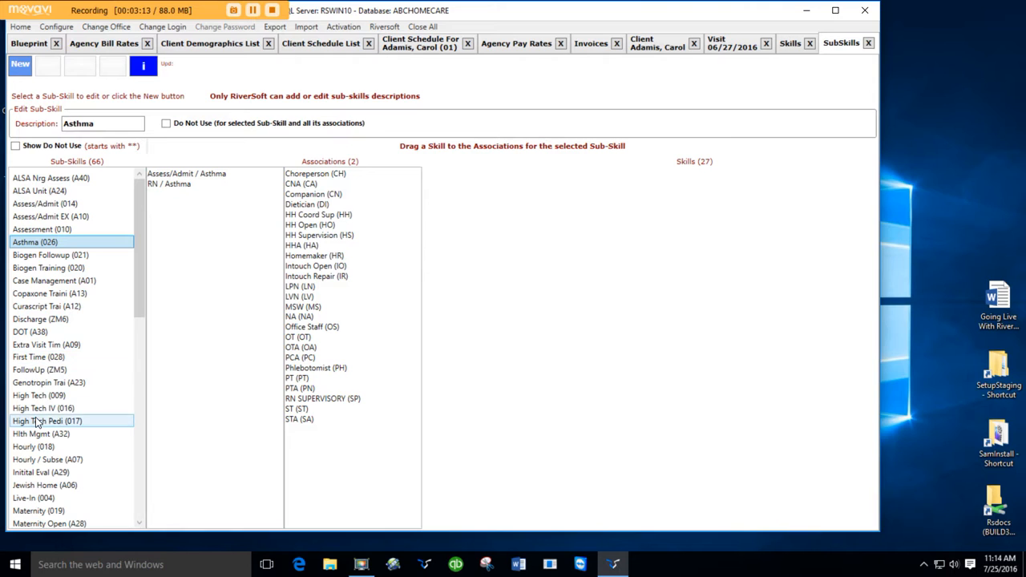
{"action": "left_click", "coordinate": [43, 408]}
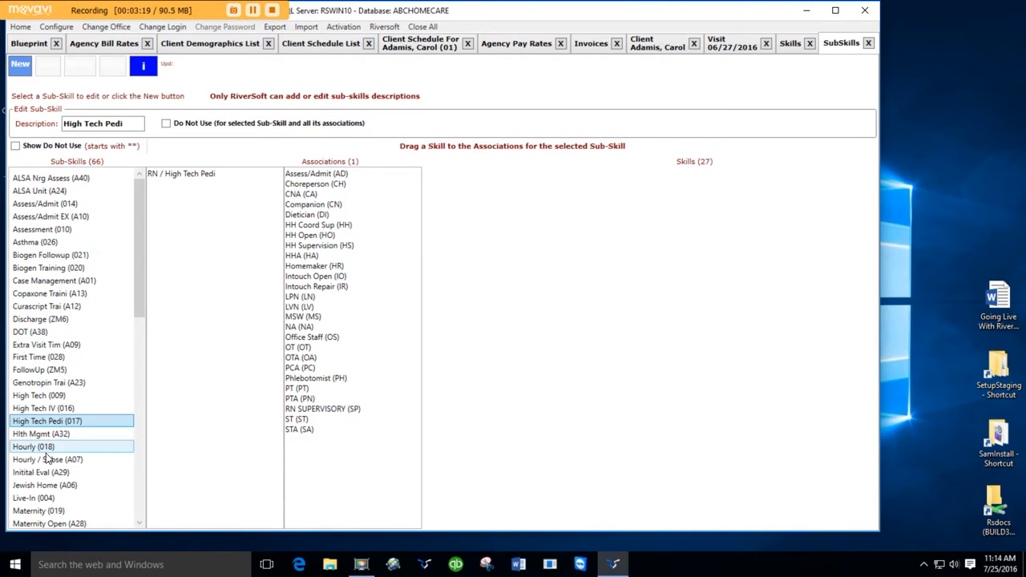
{"action": "mouse_move", "coordinate": [201, 186]}
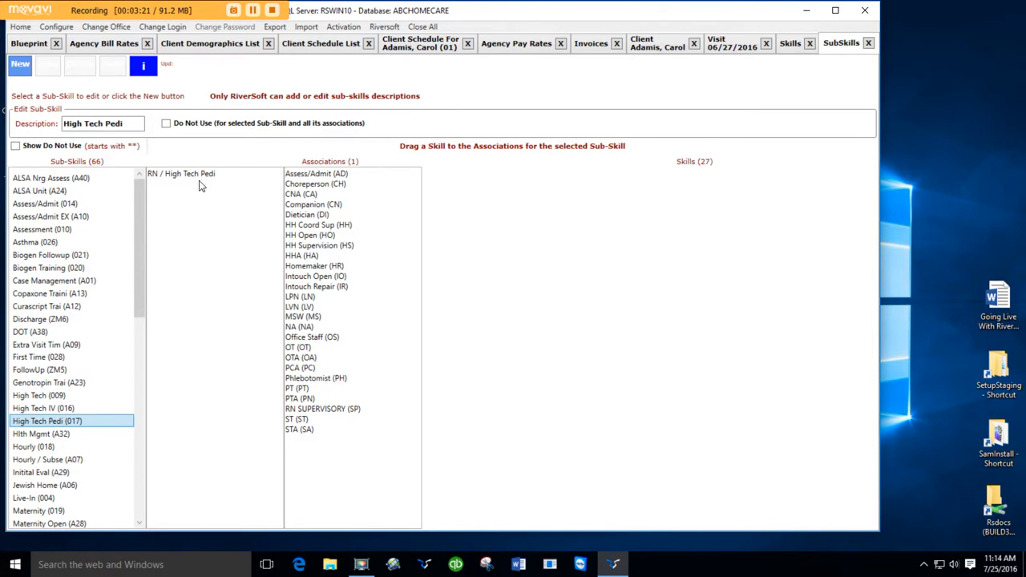
{"action": "left_click", "coordinate": [317, 173]}
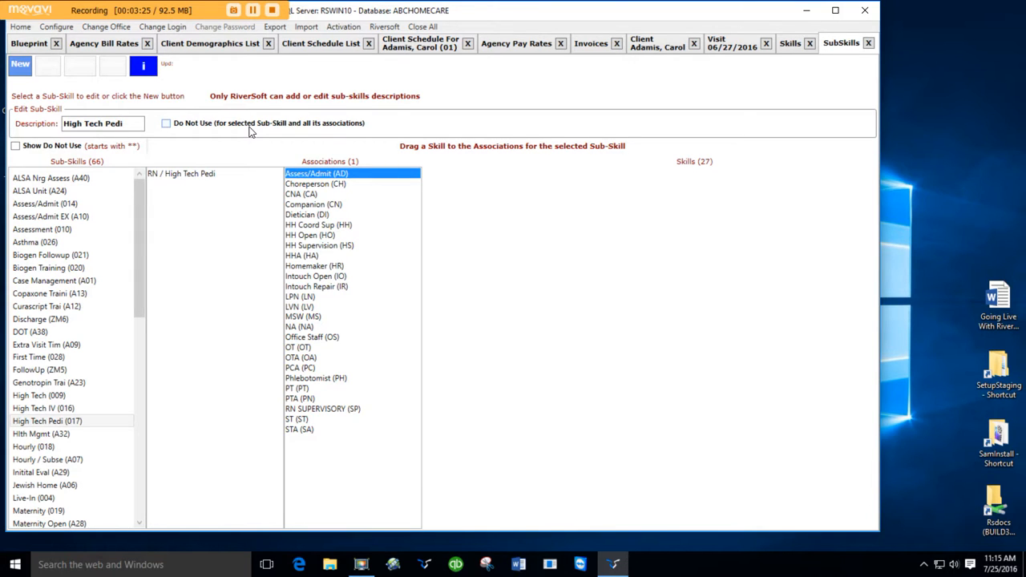
{"action": "mouse_move", "coordinate": [230, 112]}
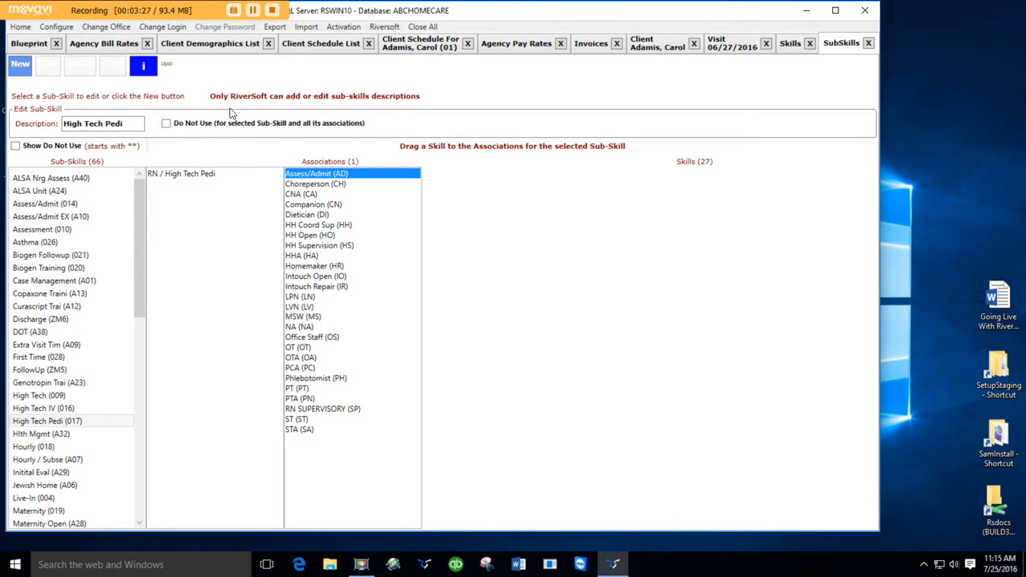
{"action": "left_click", "coordinate": [420, 42]}
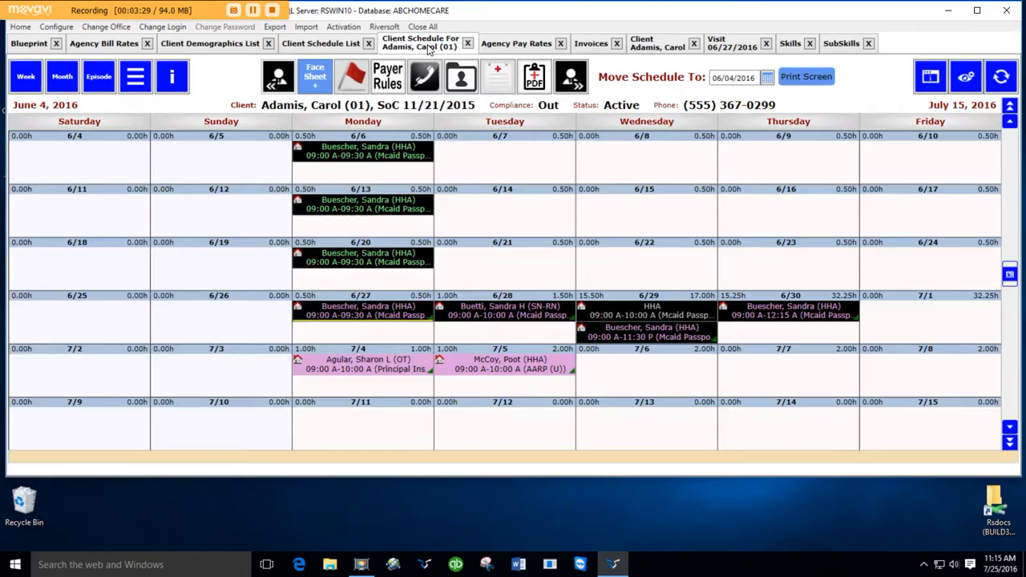
{"action": "mouse_move", "coordinate": [495, 210]}
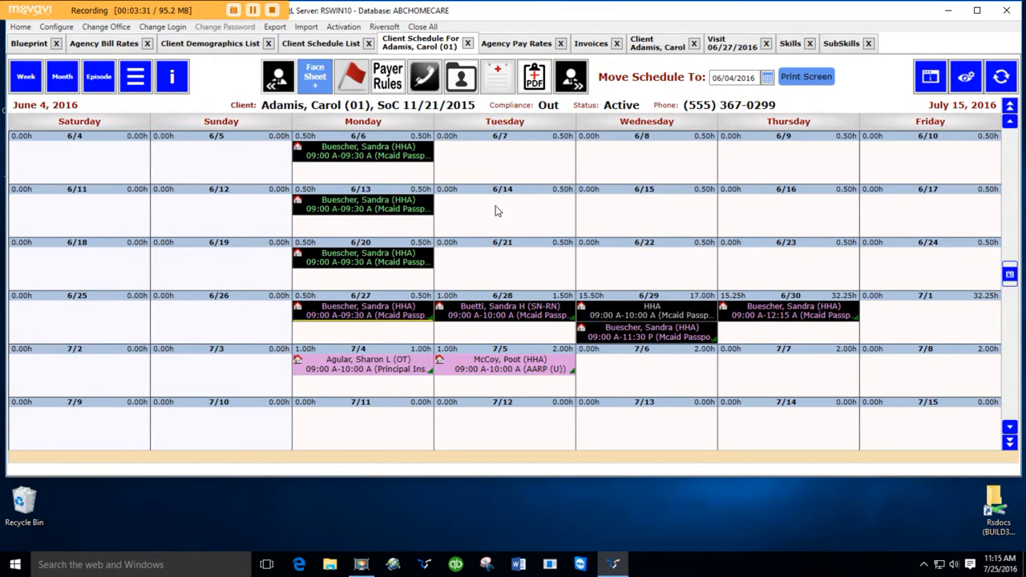
Start a supply item on June 14, browse its item list, then return to Sub-Skills
{"action": "right_click", "coordinate": [504, 211]}
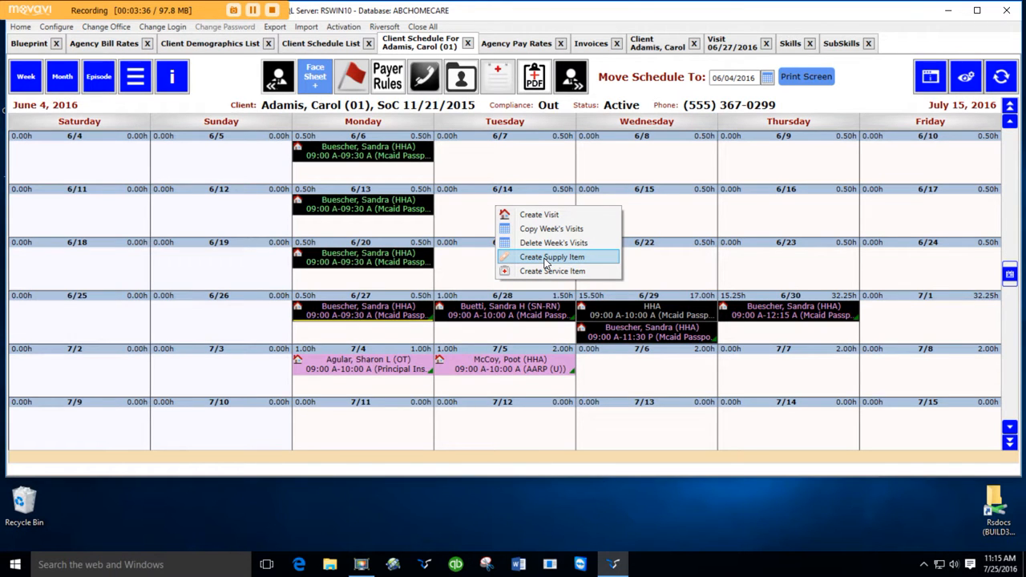
{"action": "left_click", "coordinate": [552, 257]}
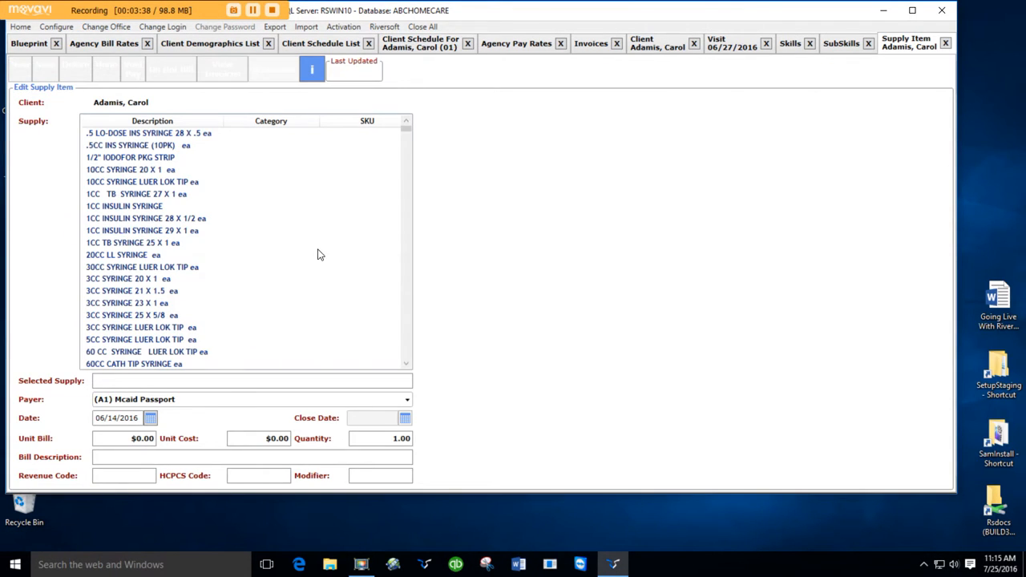
{"action": "scroll", "scroll_direction": "down", "scroll_amount": 3}
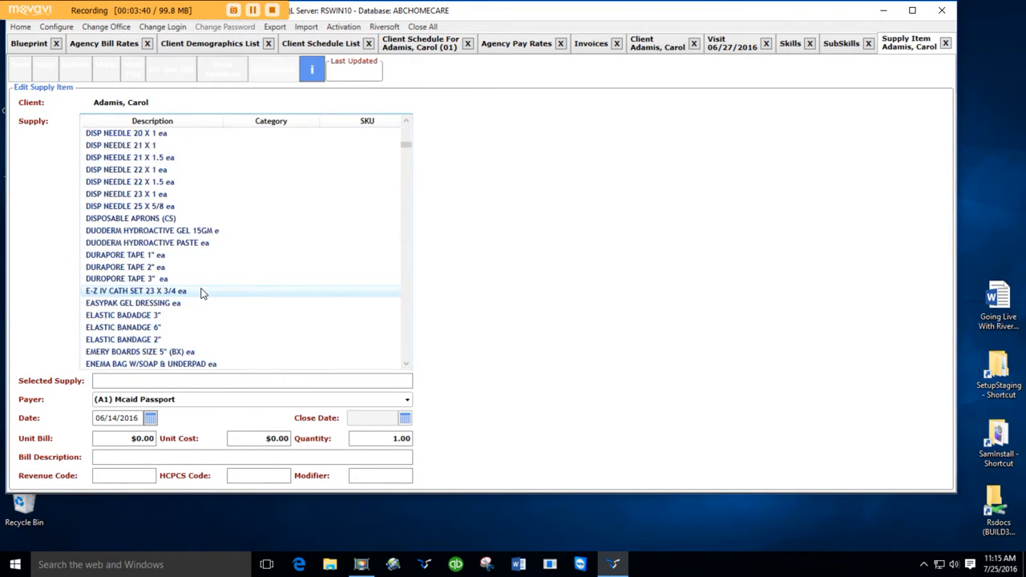
{"action": "scroll", "scroll_direction": "down", "scroll_amount": 3}
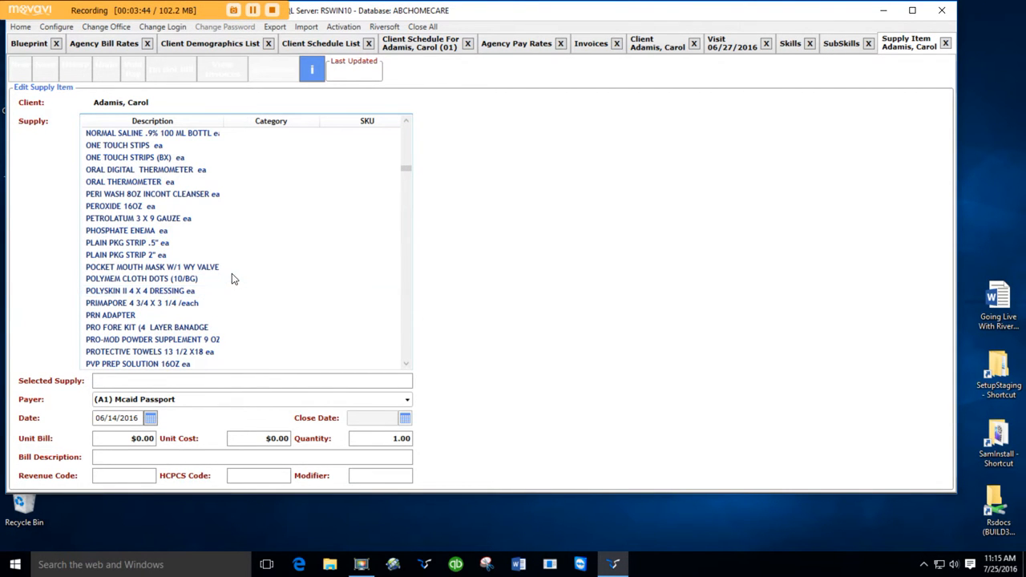
{"action": "left_click", "coordinate": [842, 43]}
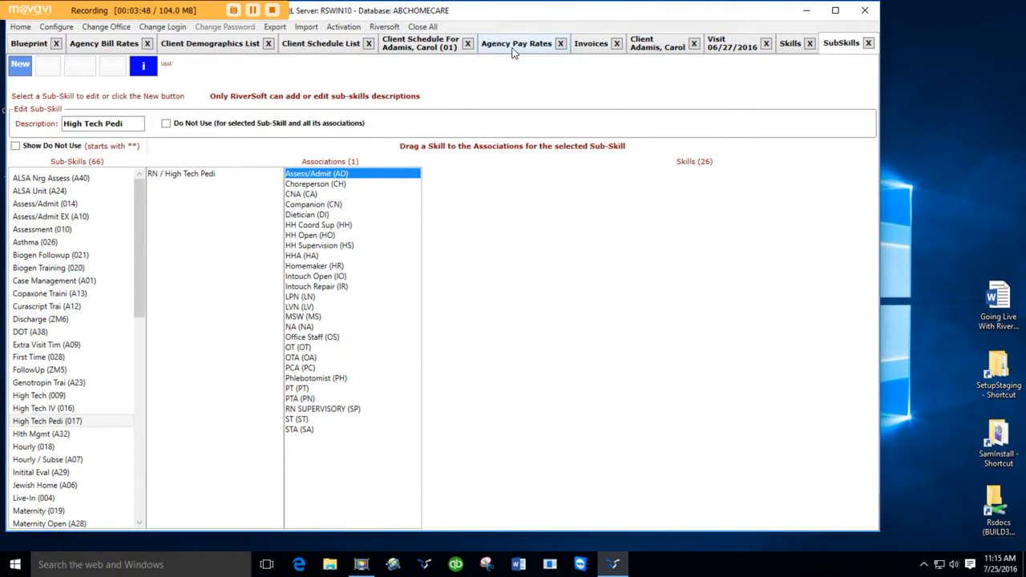
{"action": "left_click", "coordinate": [417, 43]}
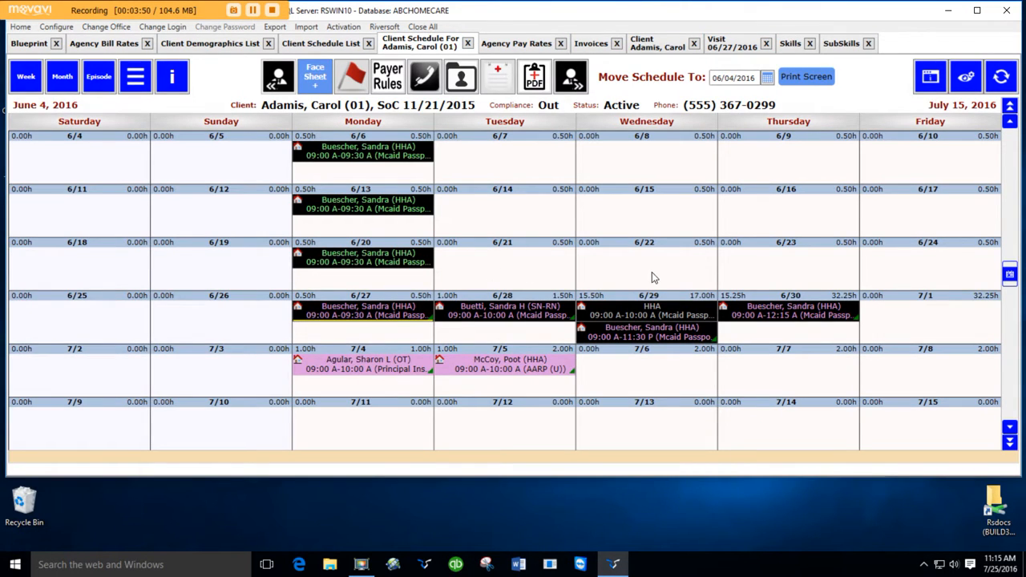
{"action": "right_click", "coordinate": [658, 268]}
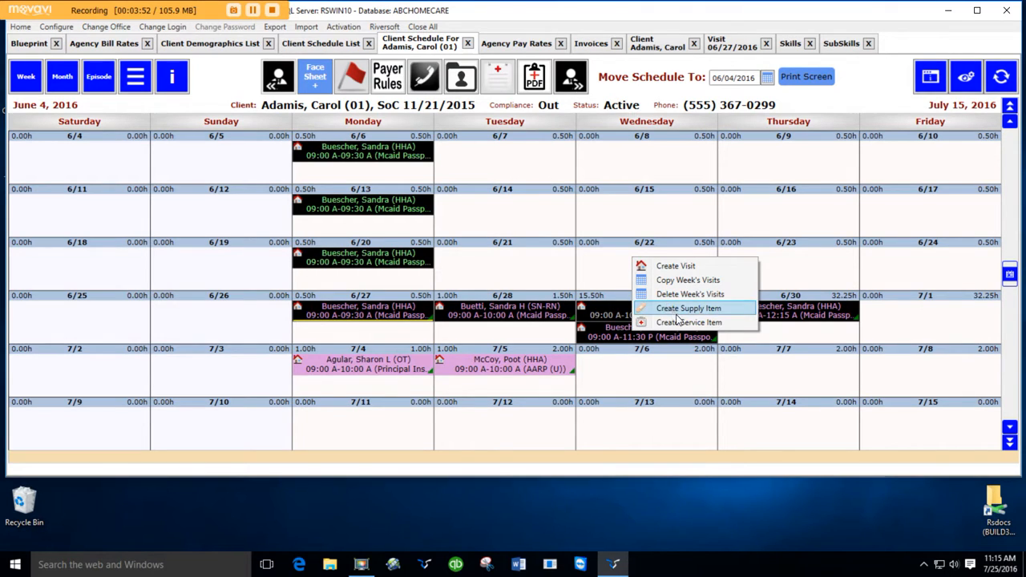
{"action": "mouse_move", "coordinate": [687, 322]}
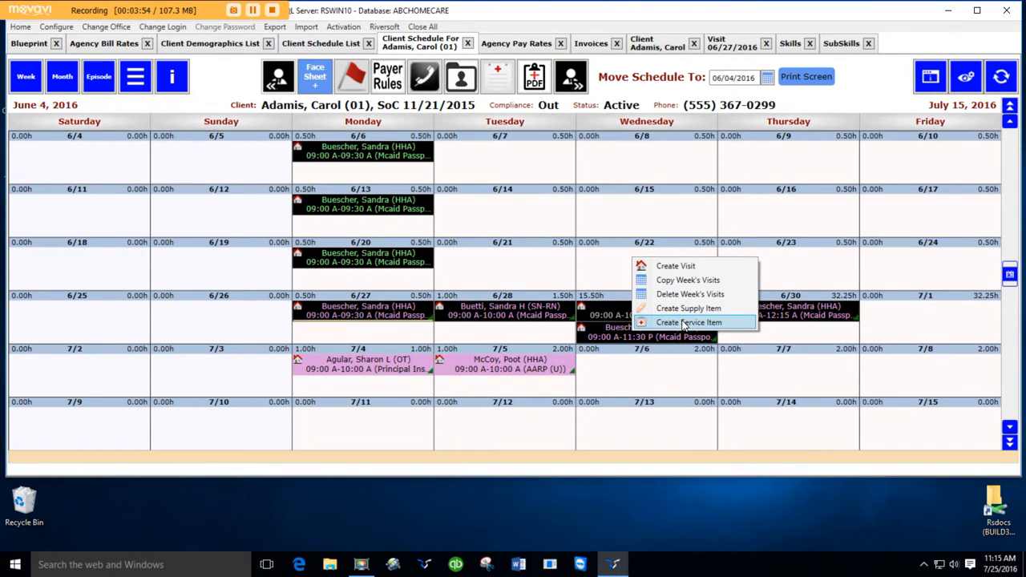
{"action": "left_click", "coordinate": [688, 321]}
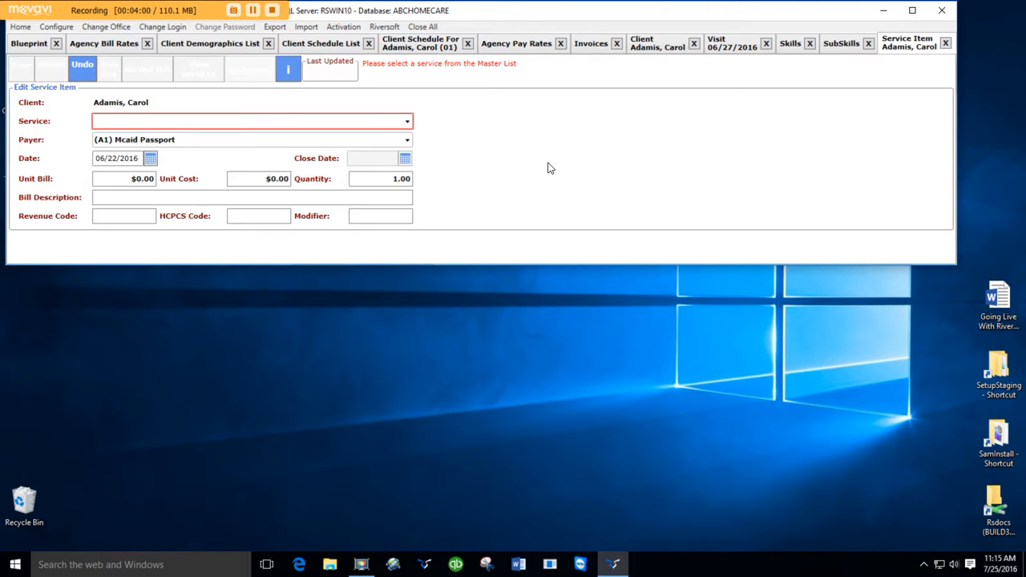
{"action": "left_click", "coordinate": [408, 121]}
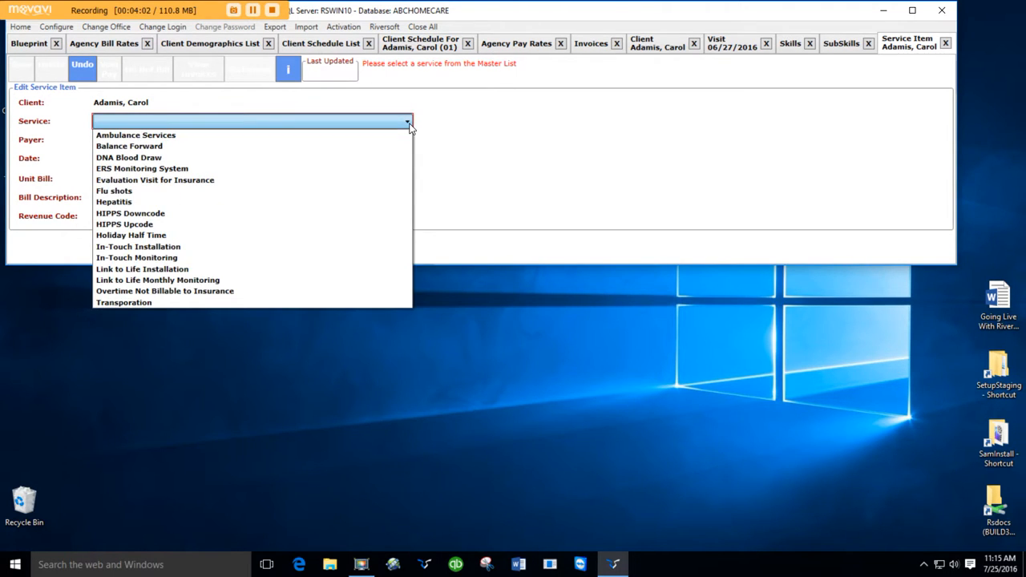
{"action": "mouse_move", "coordinate": [134, 135]}
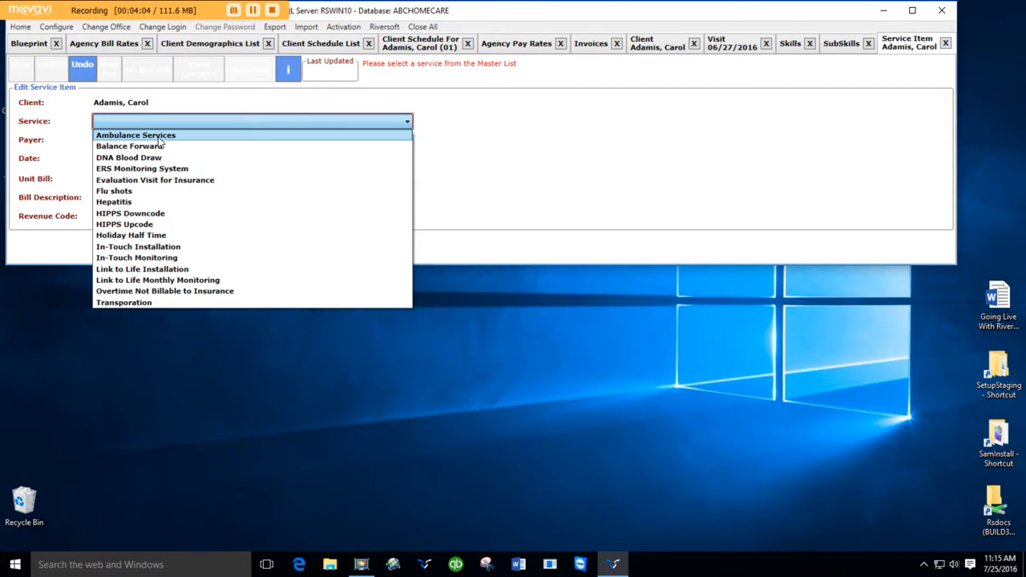
{"action": "mouse_move", "coordinate": [149, 218]}
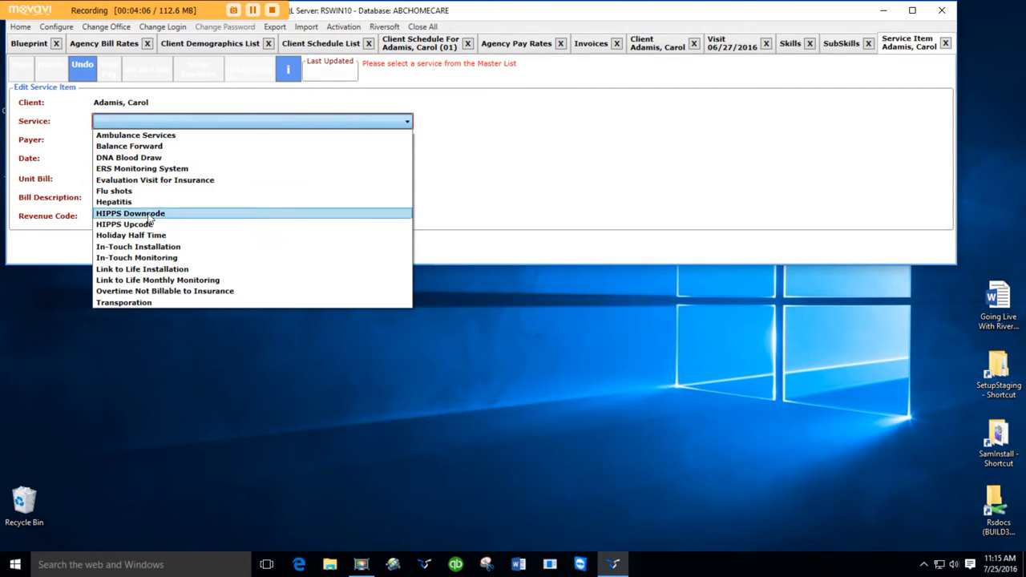
{"action": "mouse_move", "coordinate": [188, 257]}
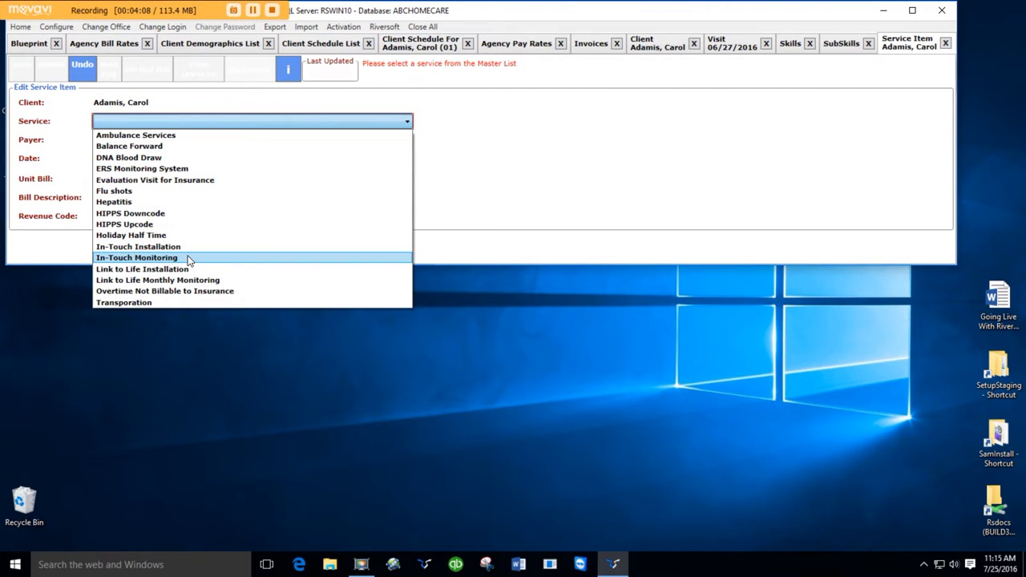
{"action": "mouse_move", "coordinate": [193, 247]}
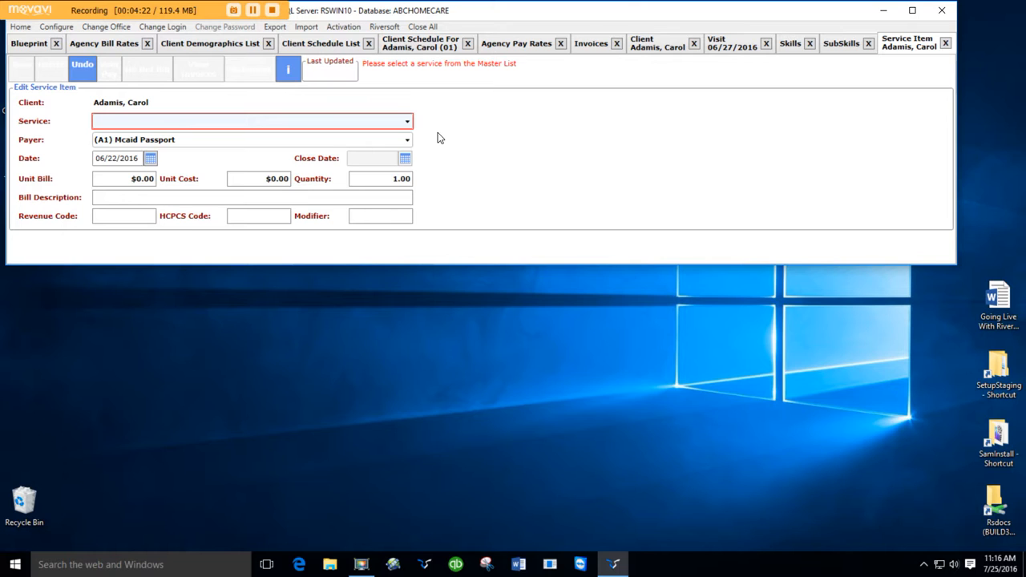
{"action": "mouse_move", "coordinate": [946, 44]}
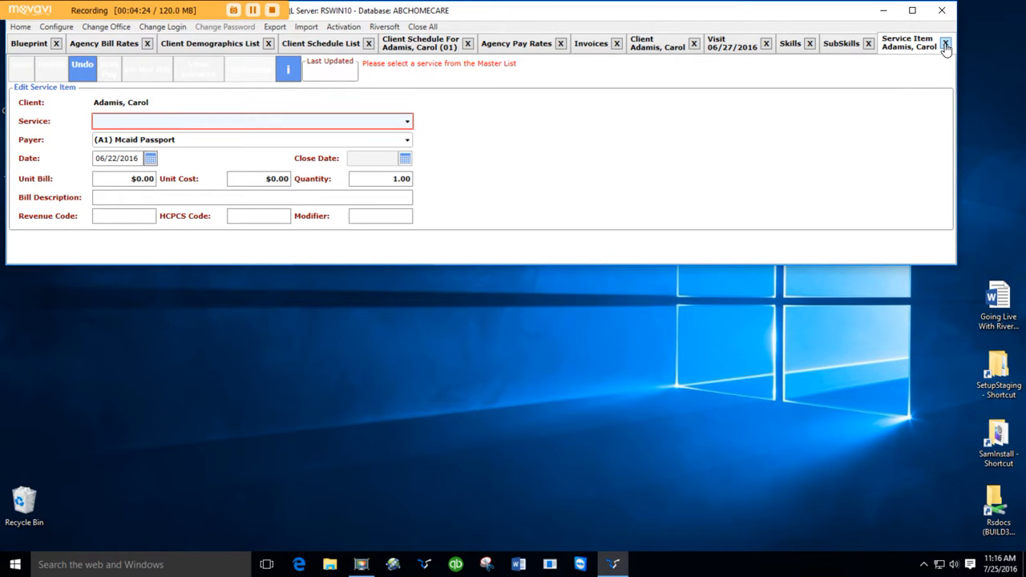
Discard the unsaved service item, then review and close the Services master list
{"action": "left_click", "coordinate": [945, 43]}
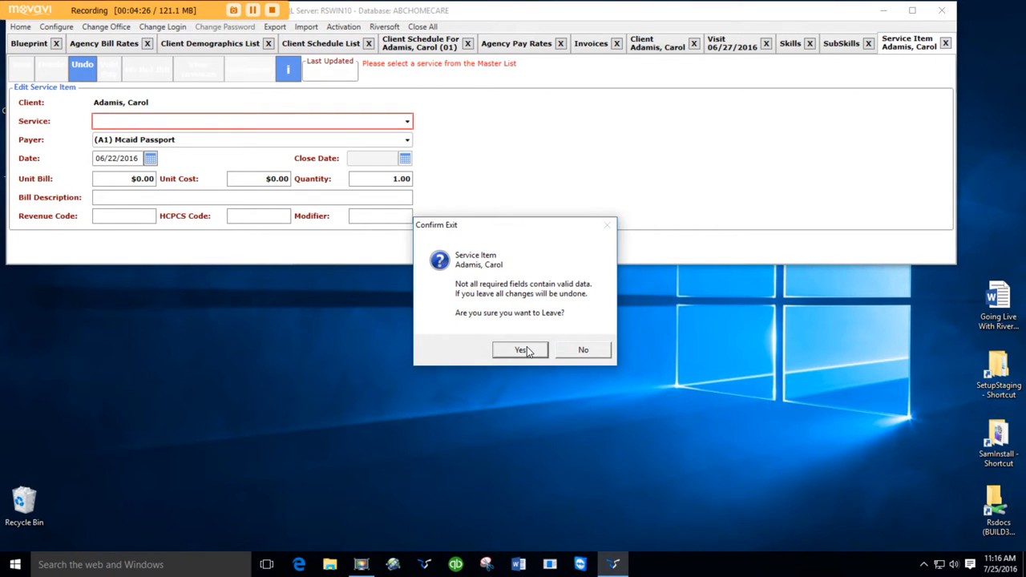
{"action": "left_click", "coordinate": [520, 349]}
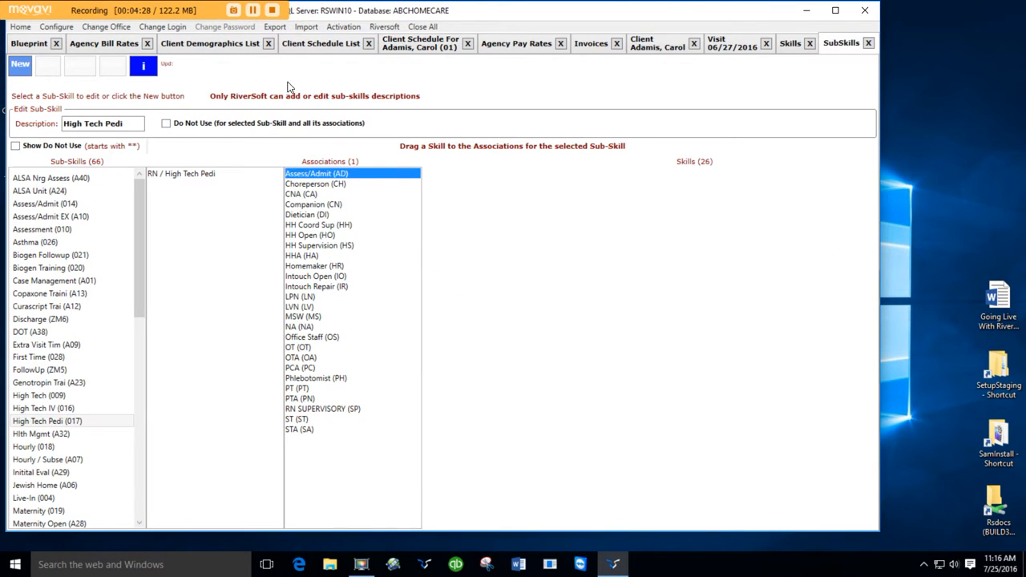
{"action": "left_click", "coordinate": [56, 27]}
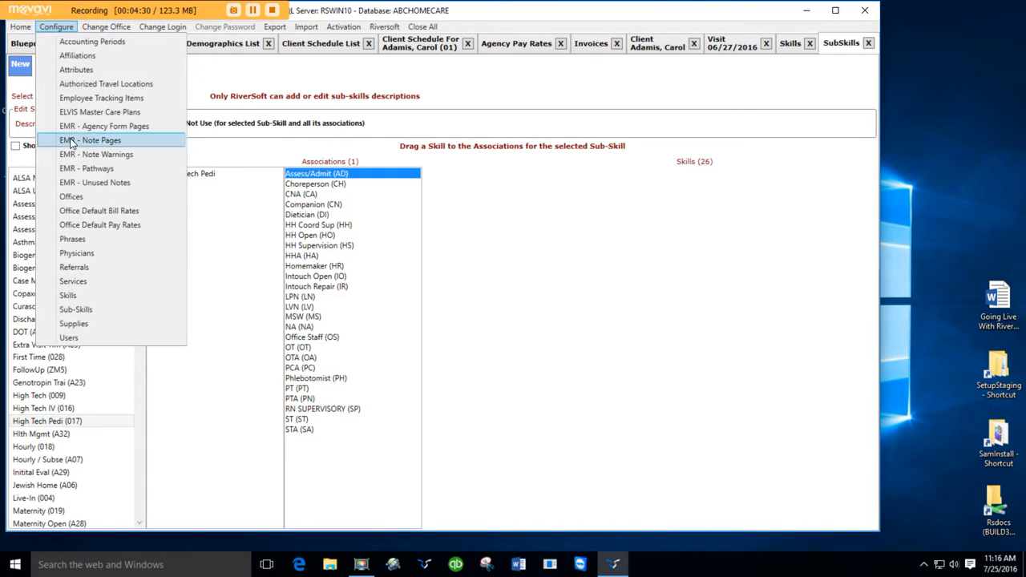
{"action": "left_click", "coordinate": [73, 281]}
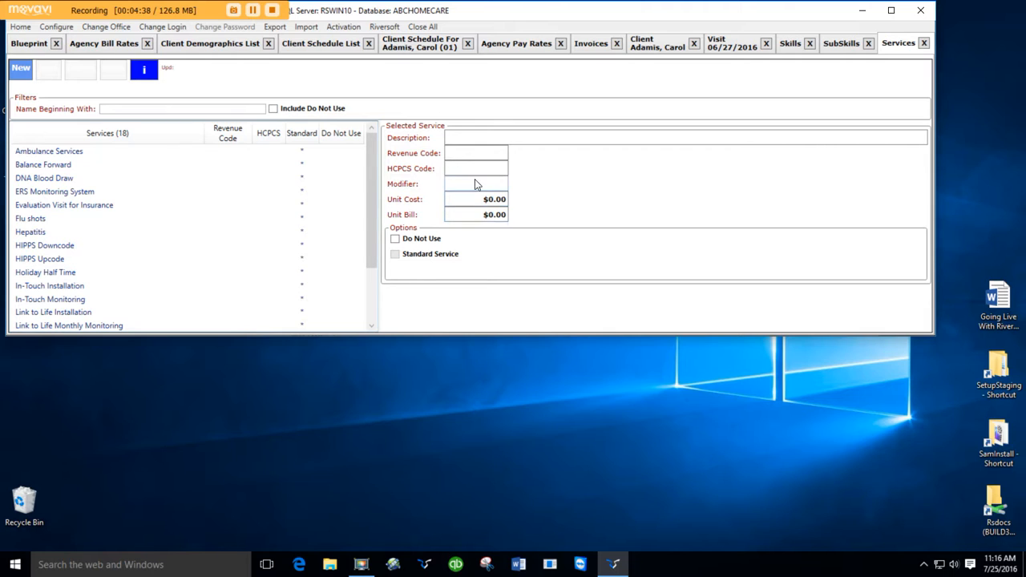
{"action": "left_click", "coordinate": [64, 204]}
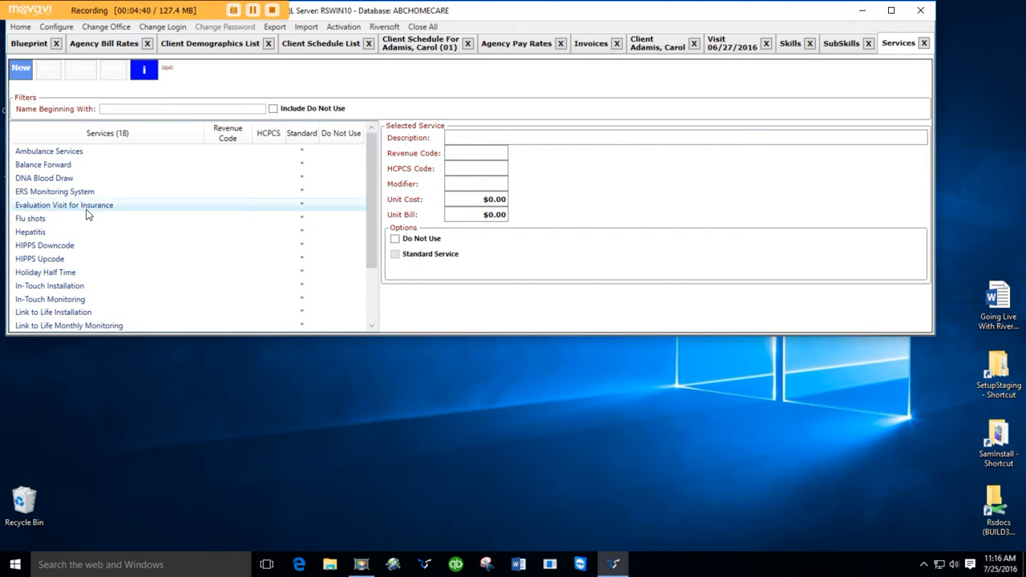
{"action": "left_click", "coordinate": [64, 205]}
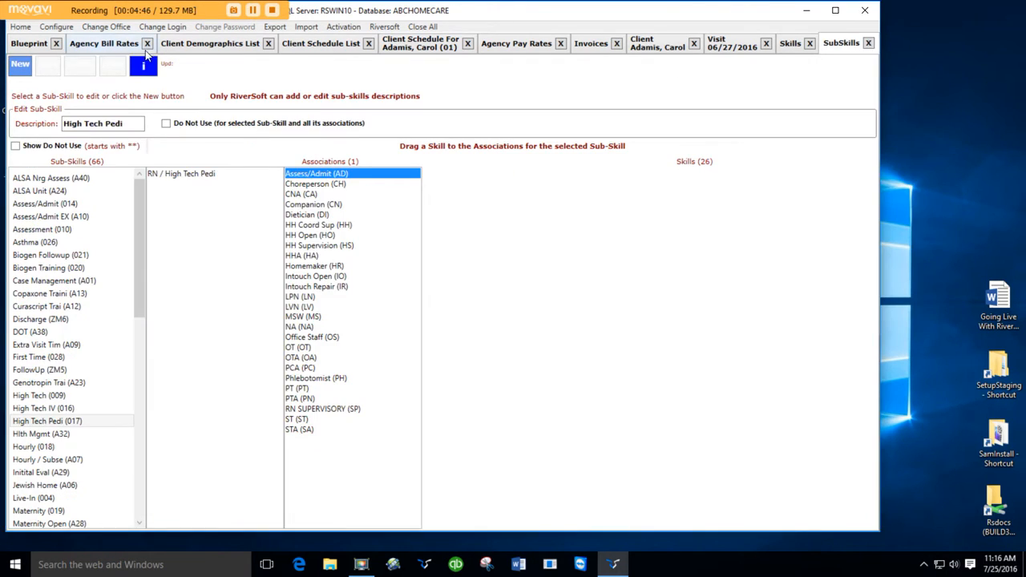
Open the Supplies master list and view the COMBIDERM and COBAN WRAP-NON ADHESIVE dressing details
{"action": "left_click", "coordinate": [56, 27]}
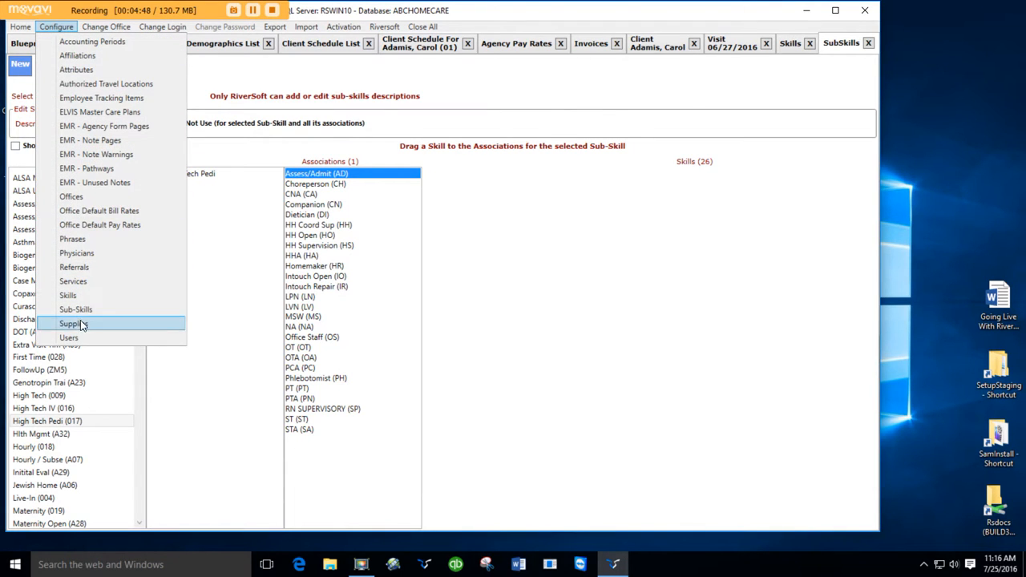
{"action": "left_click", "coordinate": [72, 323]}
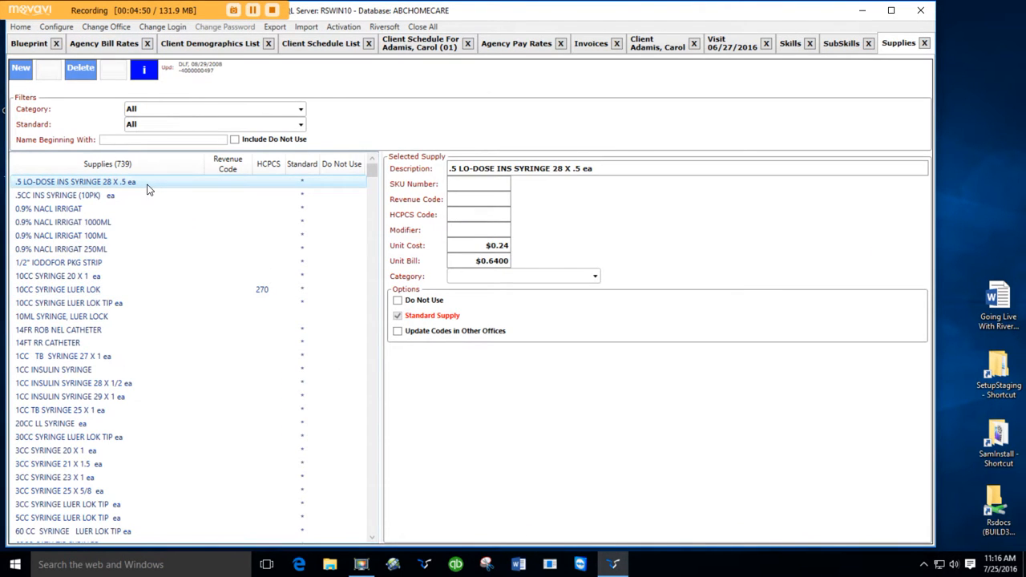
{"action": "scroll", "scroll_direction": "down", "scroll_amount": 3}
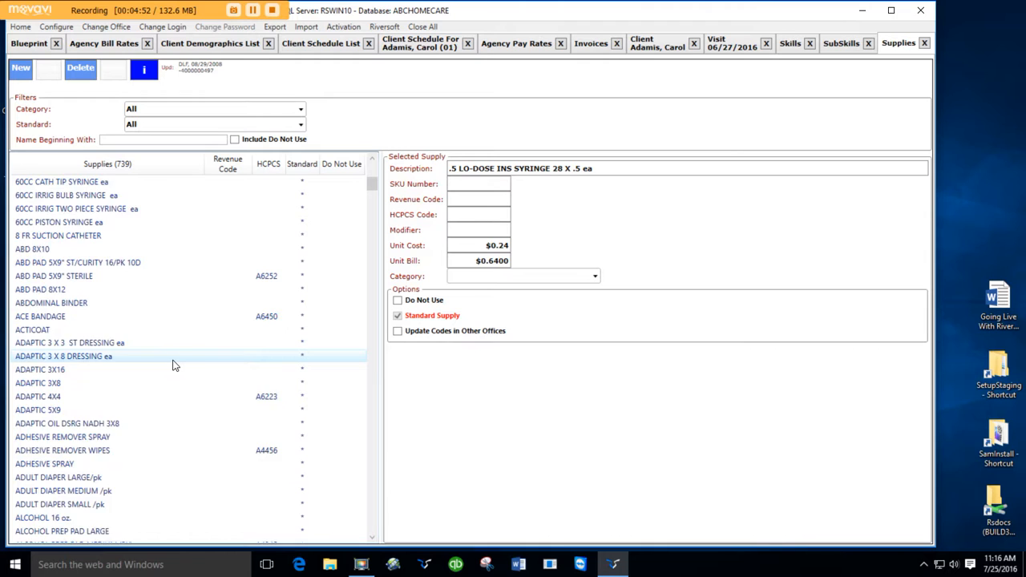
{"action": "scroll", "scroll_direction": "down", "scroll_amount": 3}
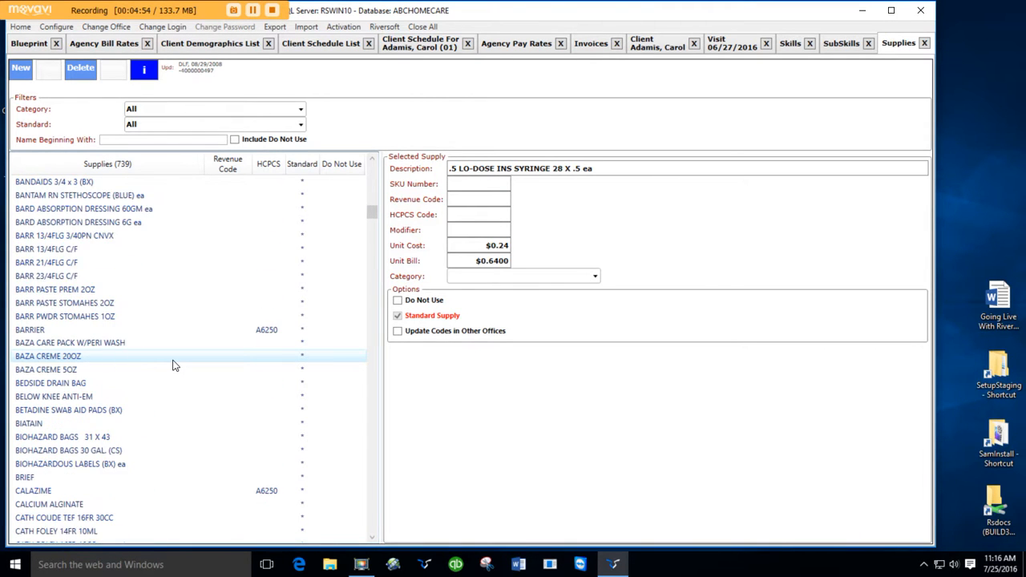
{"action": "scroll", "scroll_direction": "down", "scroll_amount": 3}
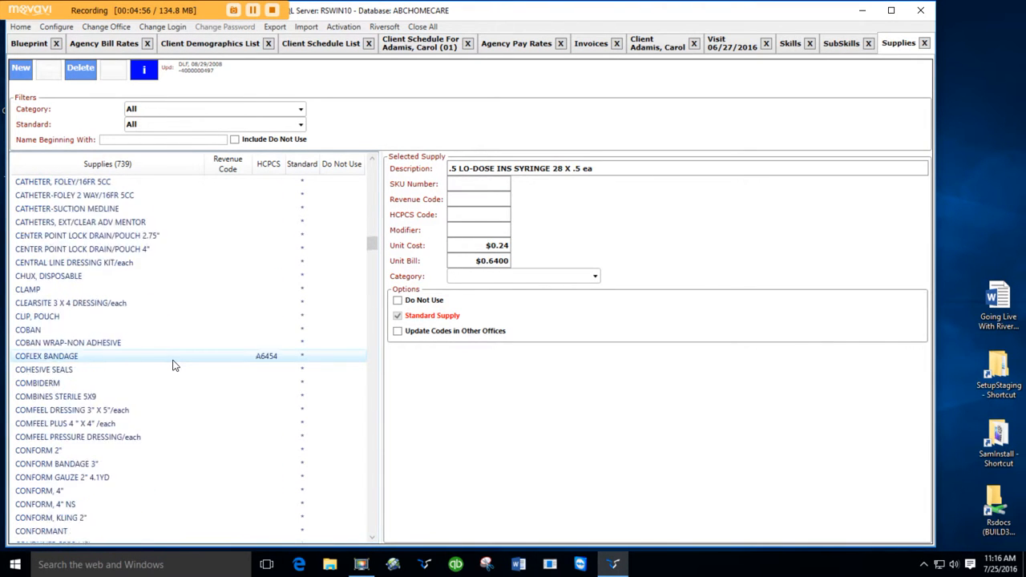
{"action": "left_click", "coordinate": [38, 343]}
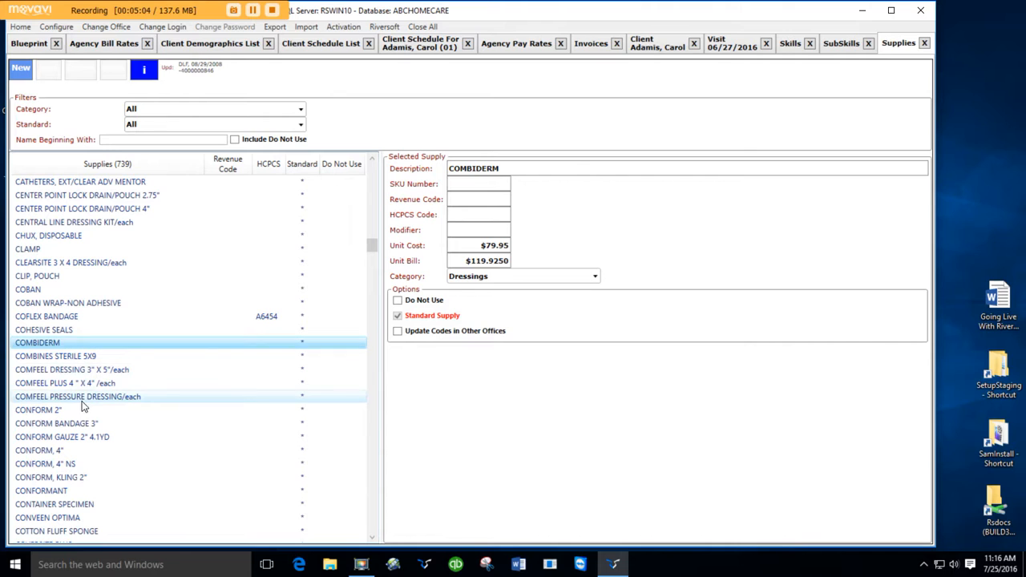
{"action": "left_click", "coordinate": [68, 303]}
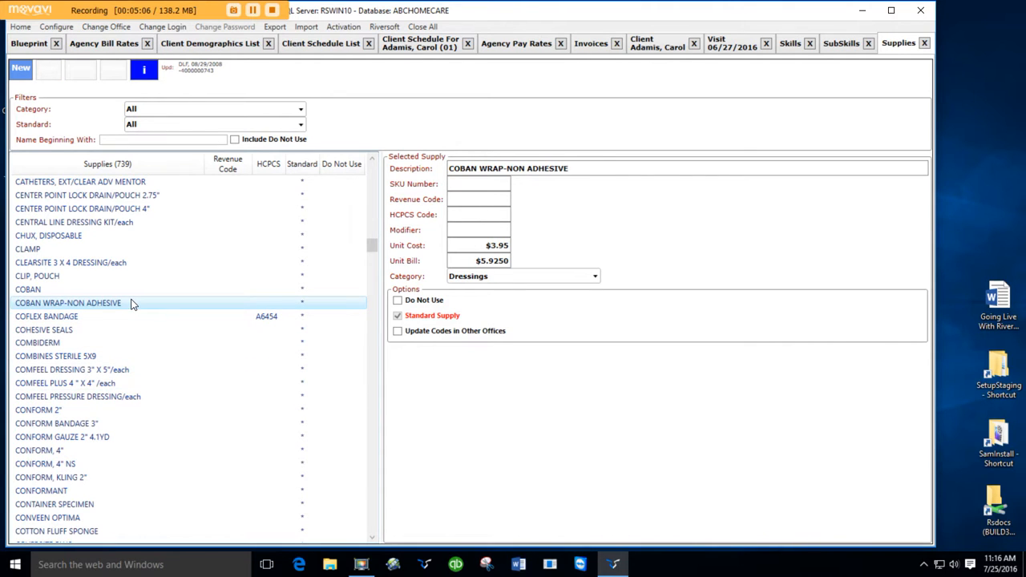